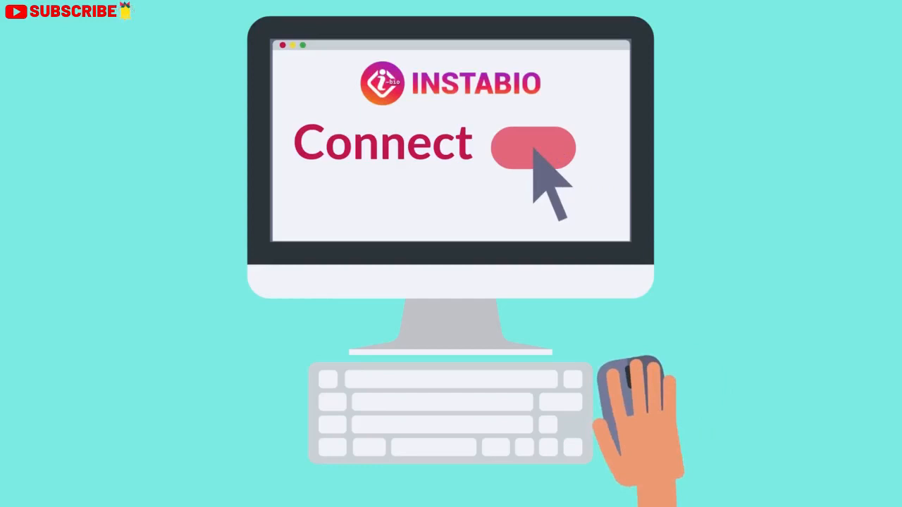
left_click(533, 147)
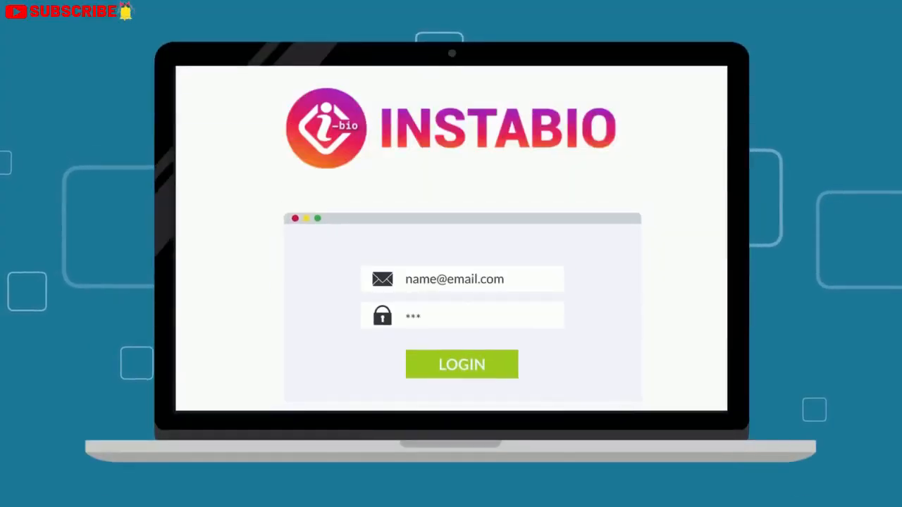
left_click(463, 364)
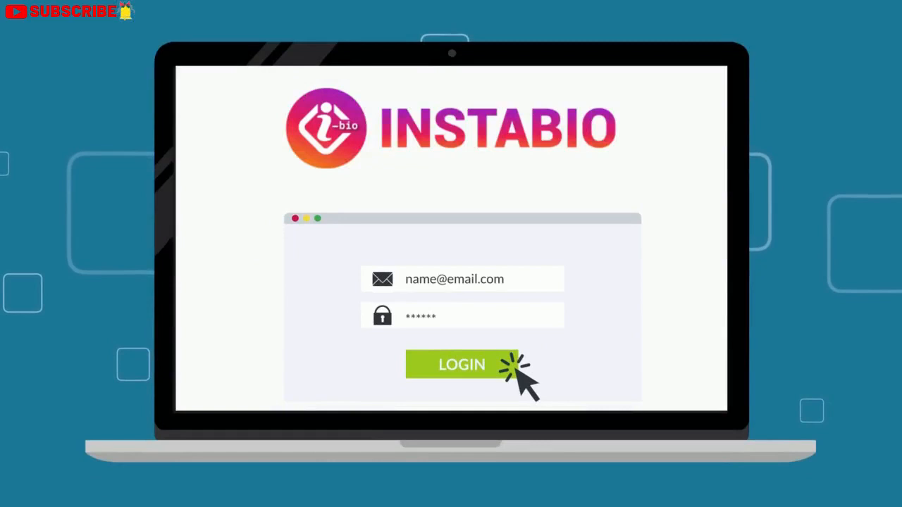
left_click(462, 364)
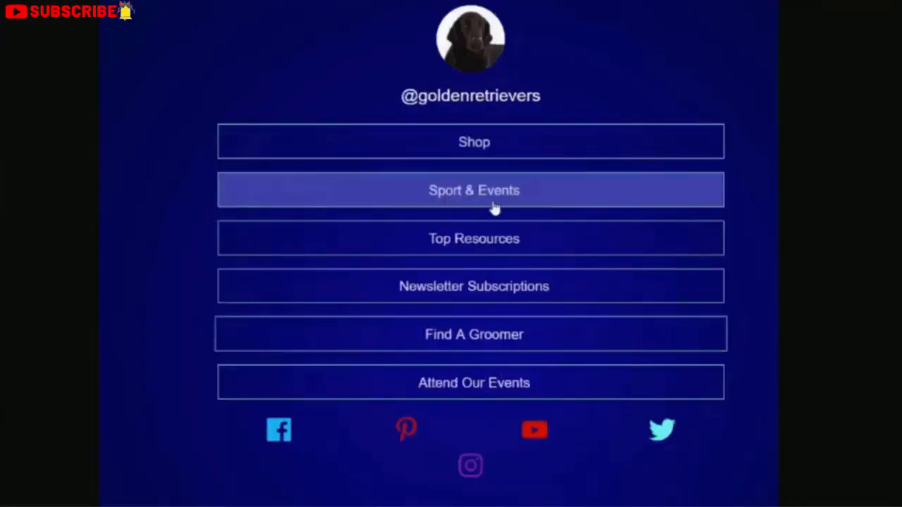
mouse_move(473, 334)
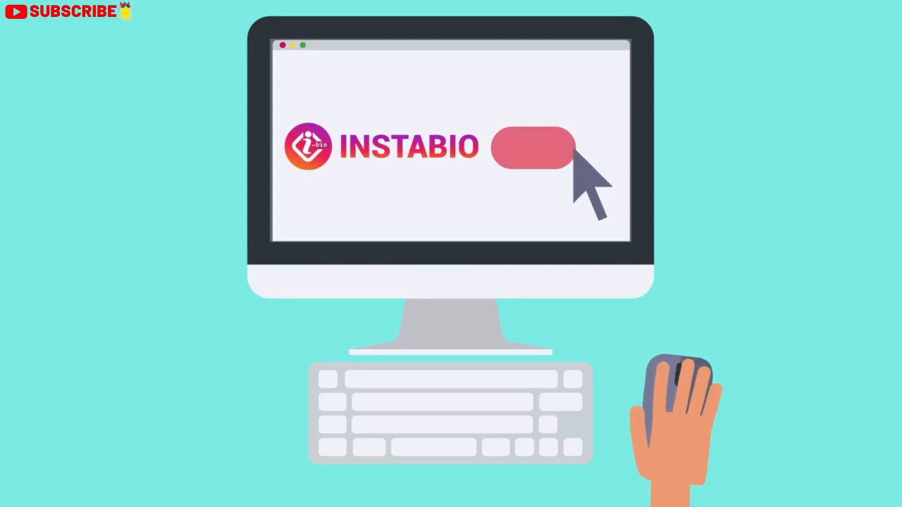
Let the promo finish and reach Instabio's 'Login to your Account' page.
left_click(532, 147)
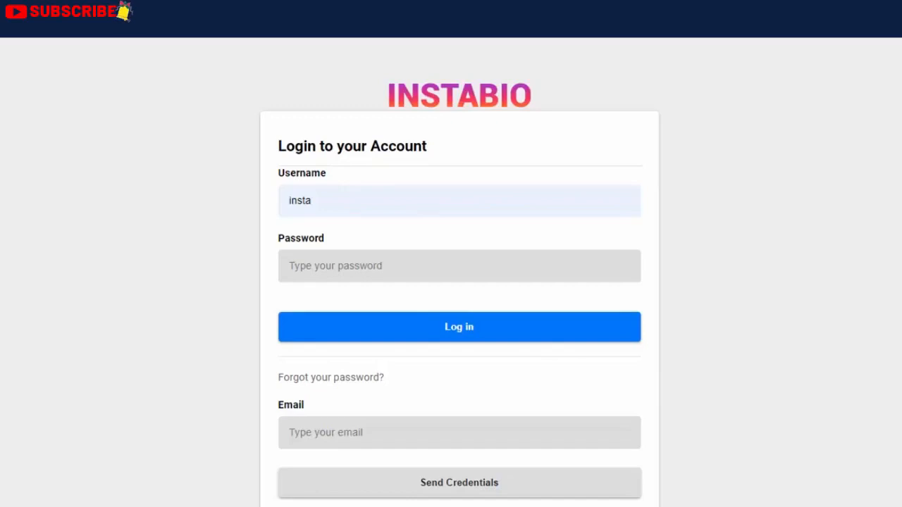
Log in and create a new project, landing in the bio editor on the Buttons tab.
left_click(460, 327)
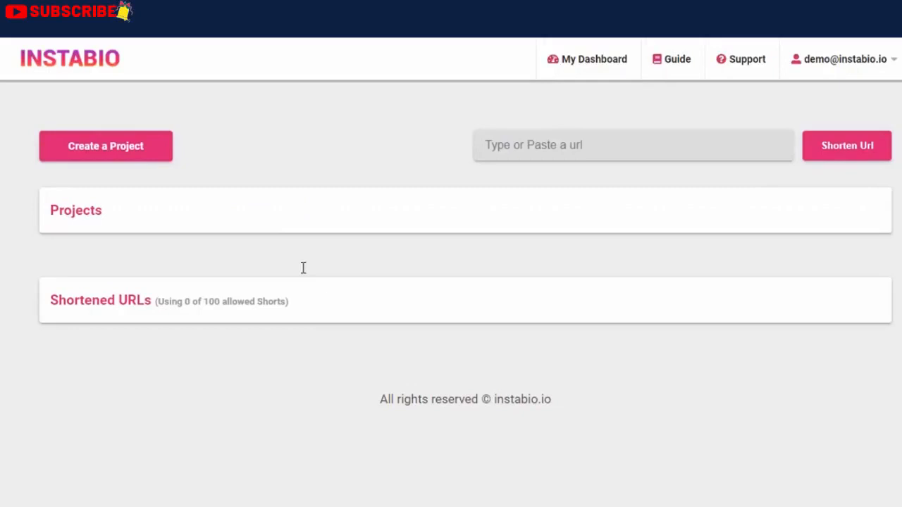
mouse_move(123, 138)
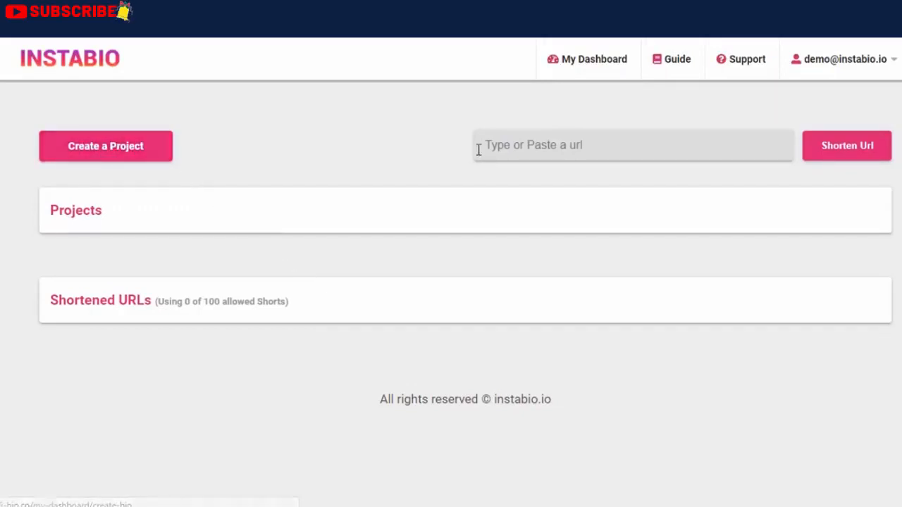
left_click(633, 146)
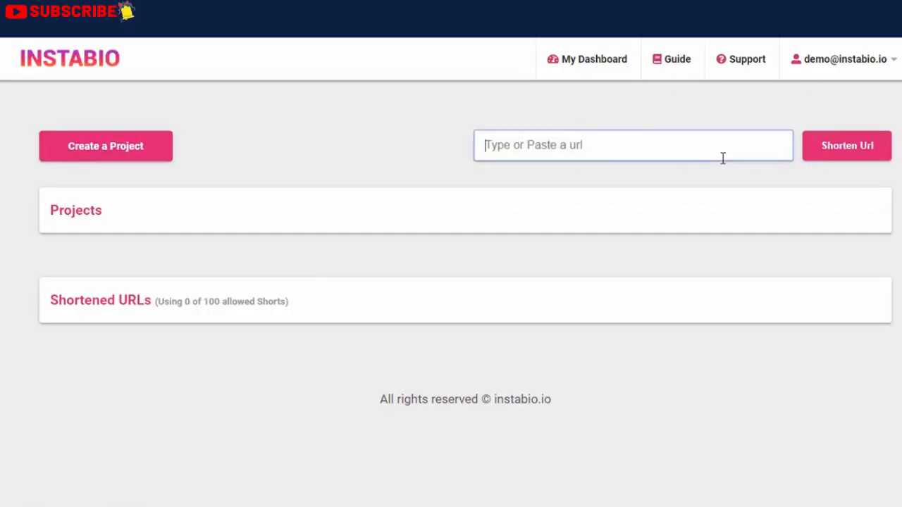
left_click(106, 146)
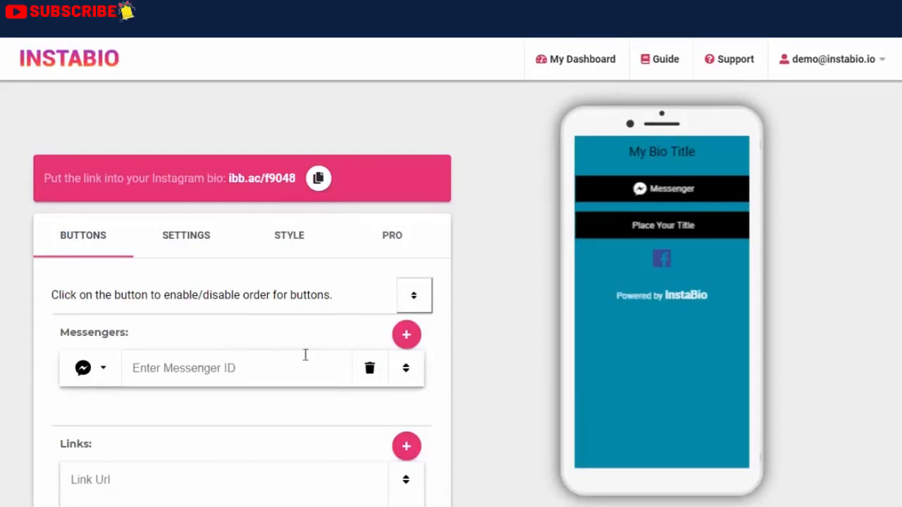
Change the Messengers button type to Email so the preview shows an Email button.
left_click(90, 368)
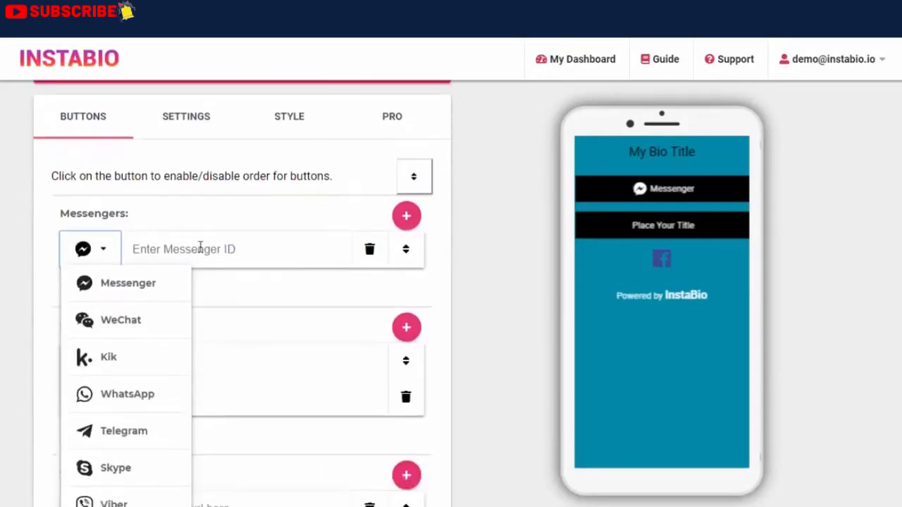
mouse_move(122, 320)
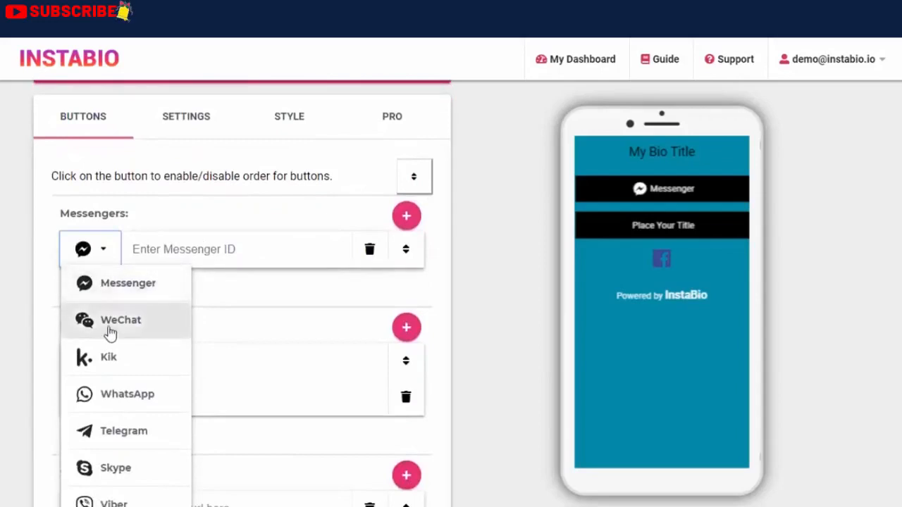
mouse_move(112, 416)
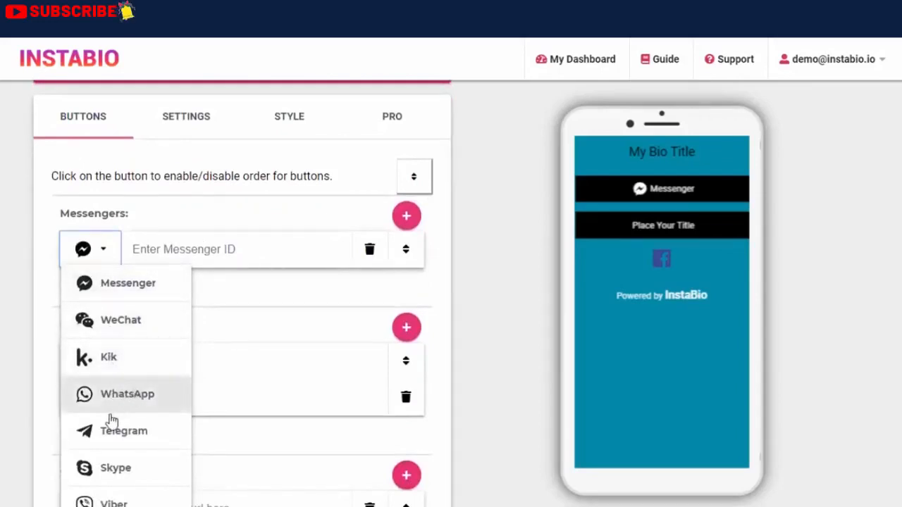
mouse_move(141, 472)
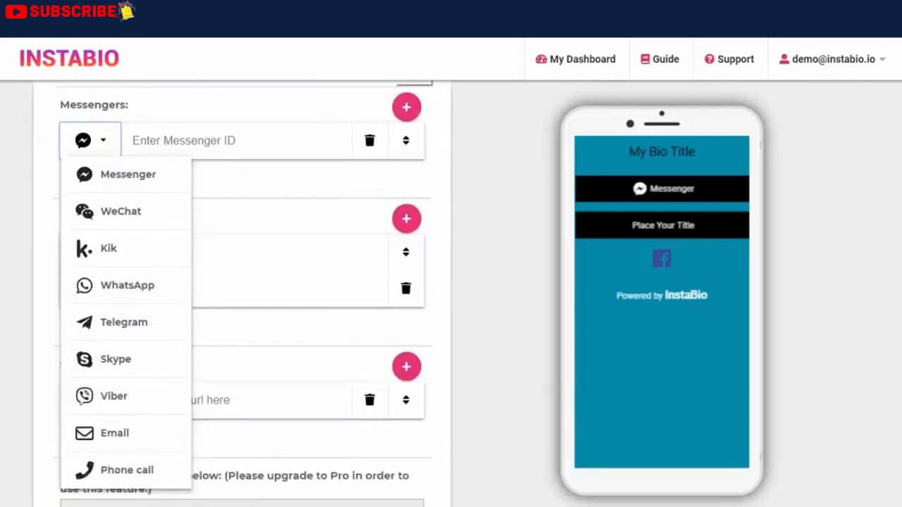
mouse_move(126, 471)
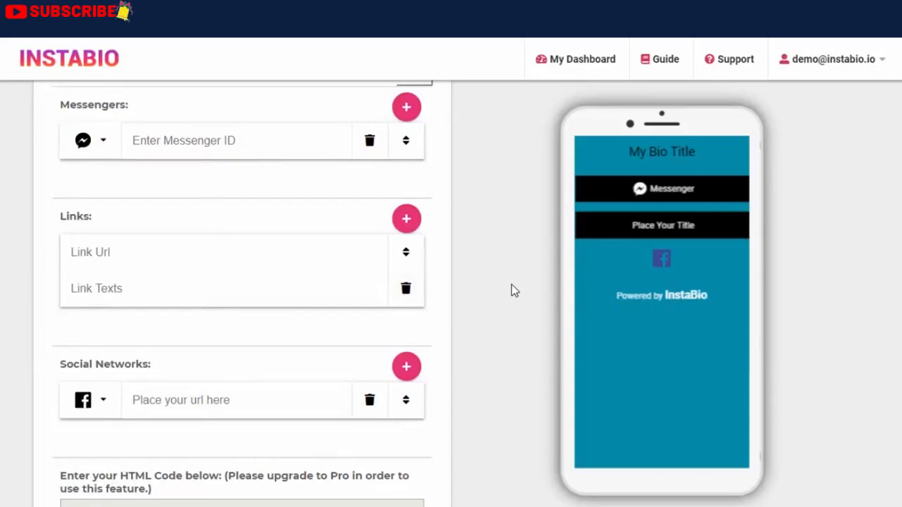
left_click(102, 141)
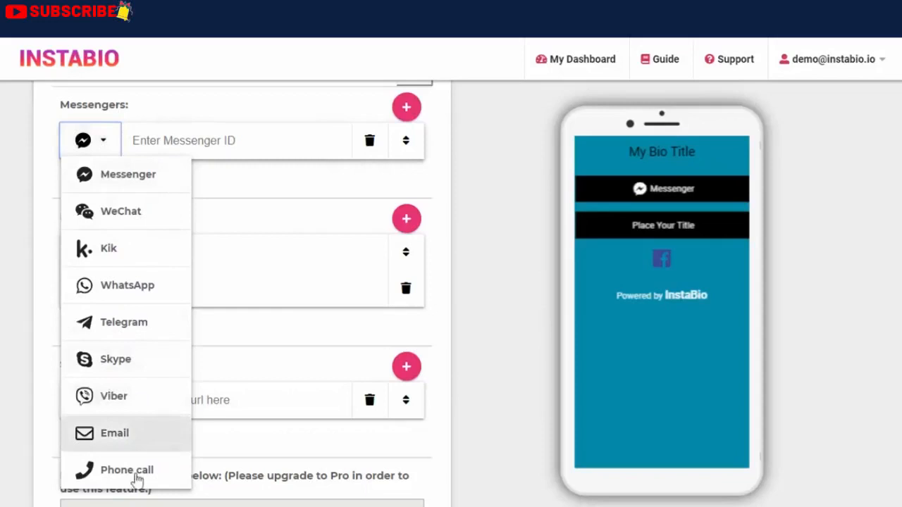
mouse_move(124, 223)
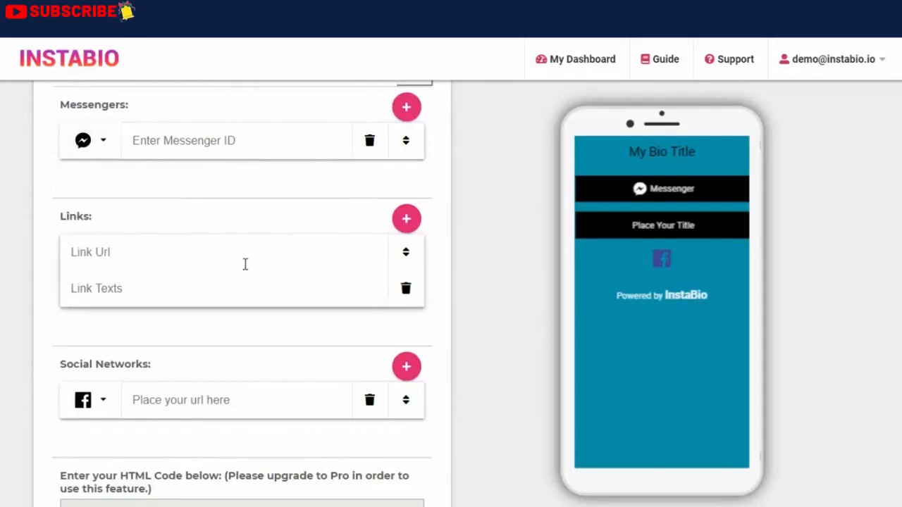
mouse_move(227, 192)
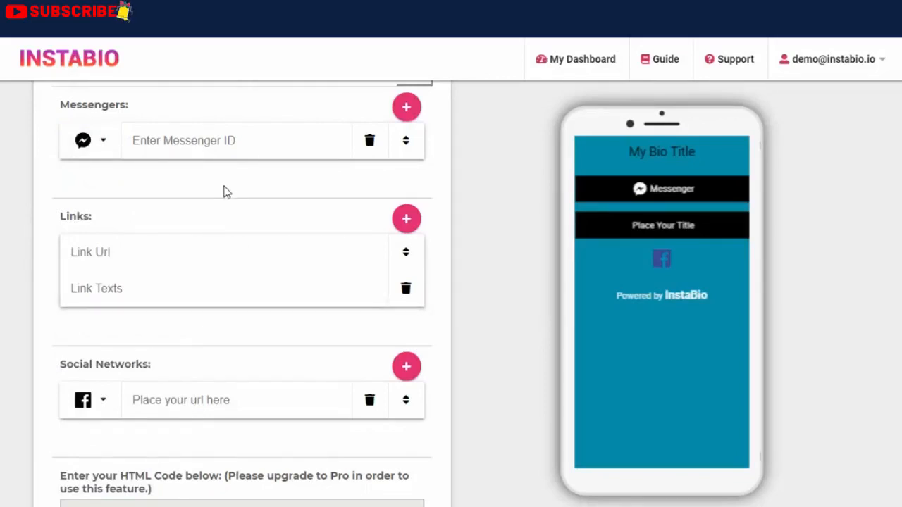
left_click(102, 141)
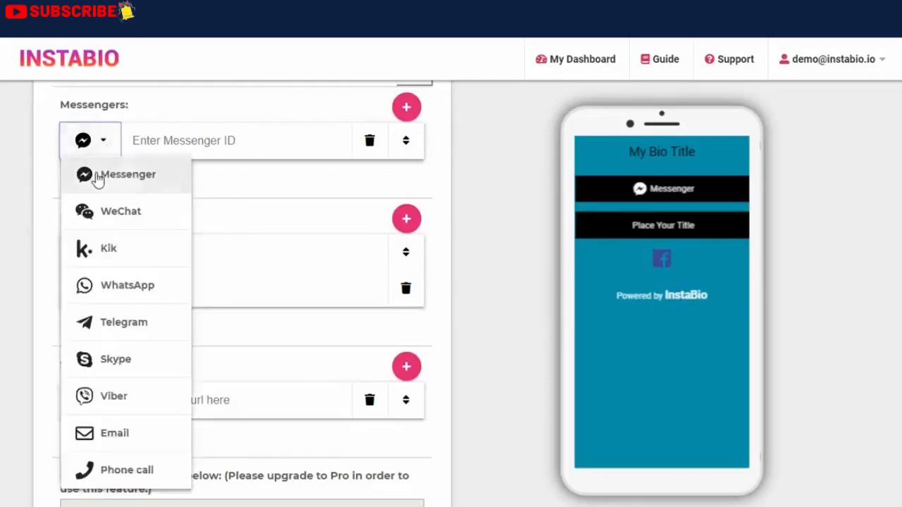
mouse_move(116, 359)
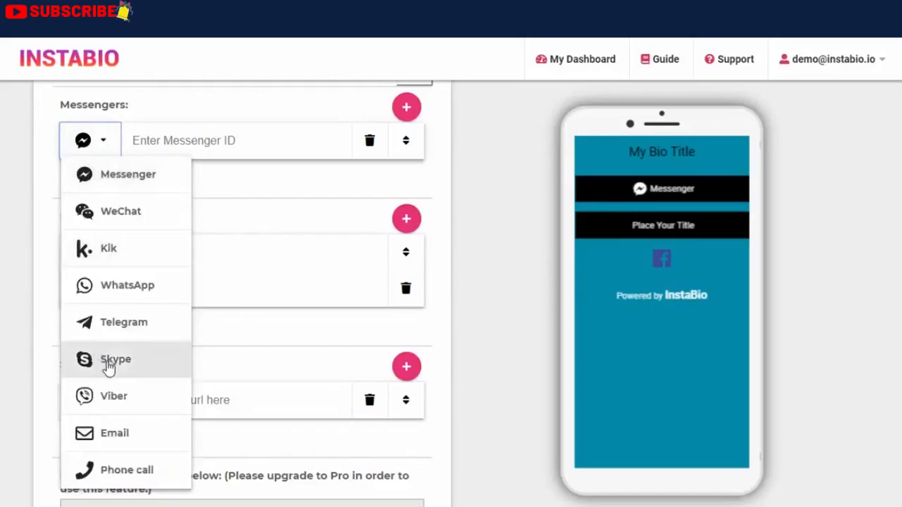
left_click(114, 433)
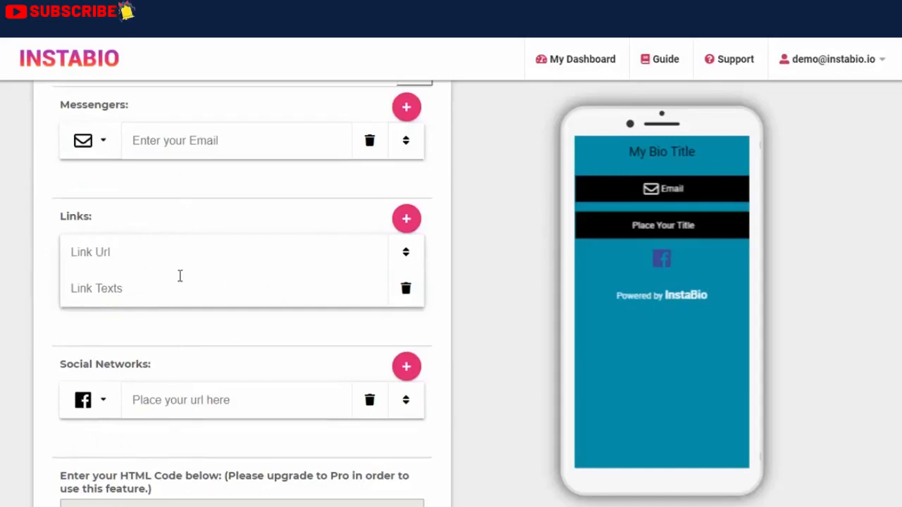
Enter 'dhhf' as the link text and browse down the Social Networks list.
type("dhhf")
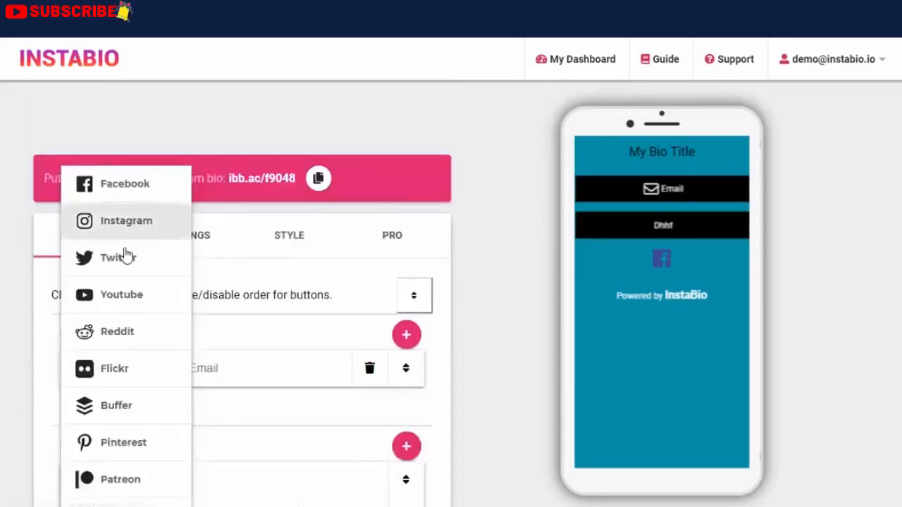
mouse_move(114, 392)
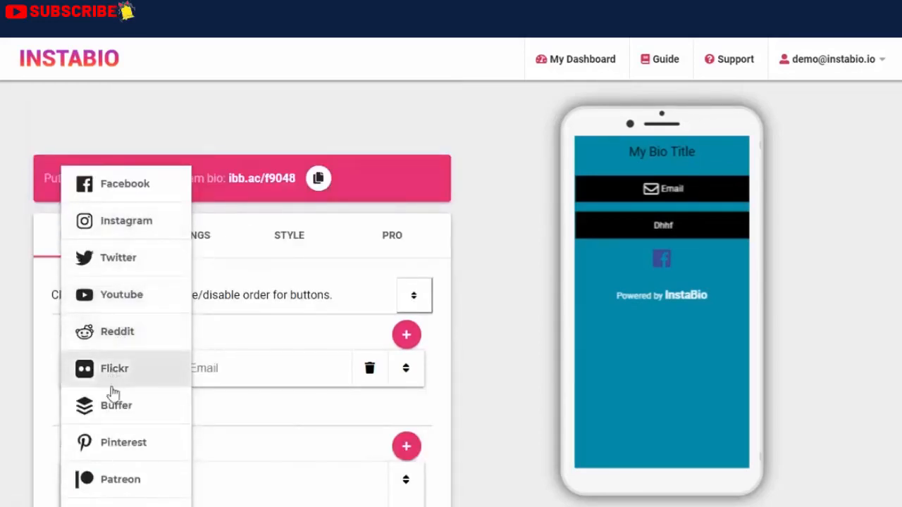
mouse_move(114, 472)
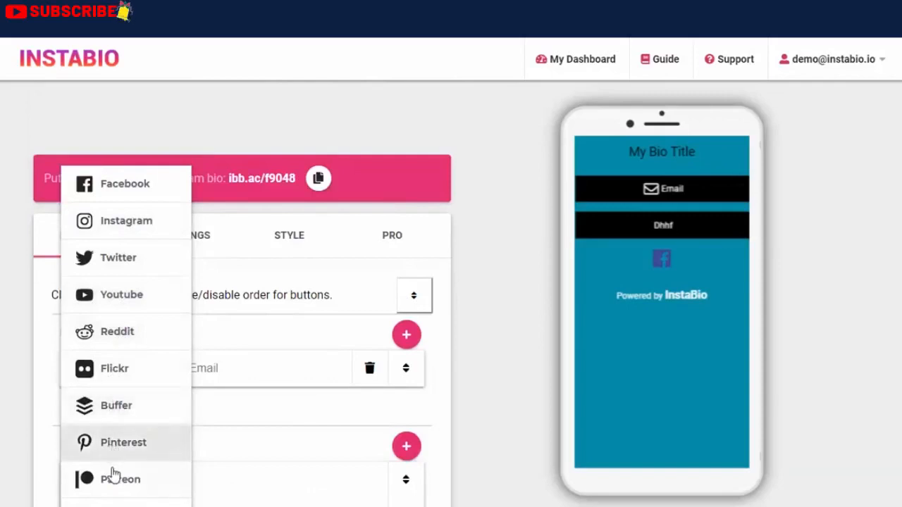
scroll("down", 3)
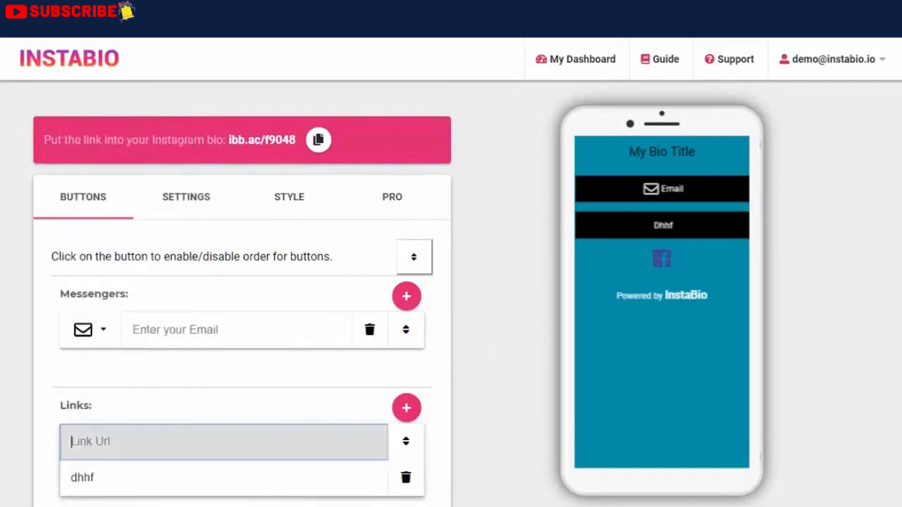
scroll("down", 3)
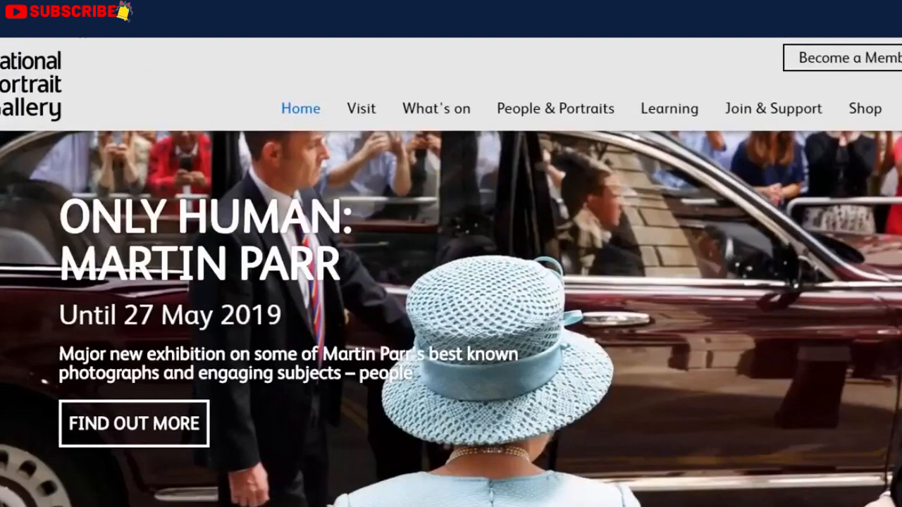
Scroll down the NPG homepage past the enewsletter banner toward the contact details.
scroll("down", 3)
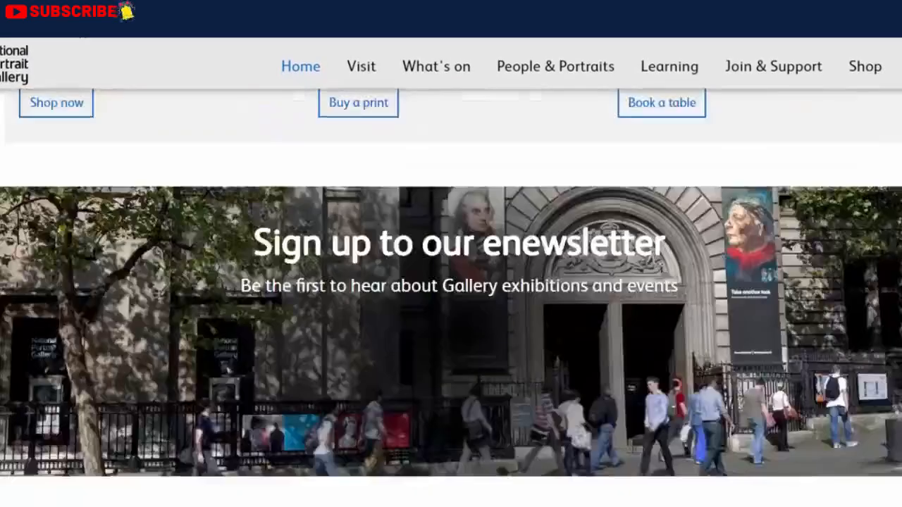
scroll("down", 3)
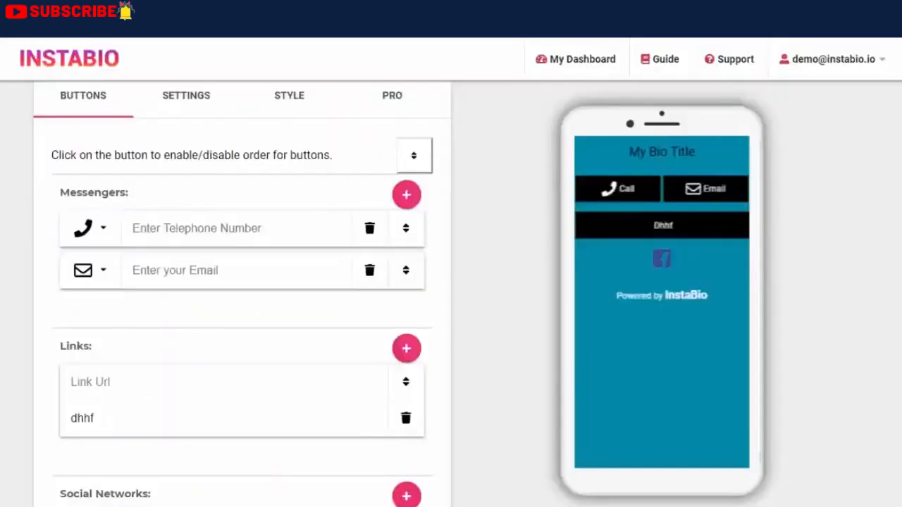
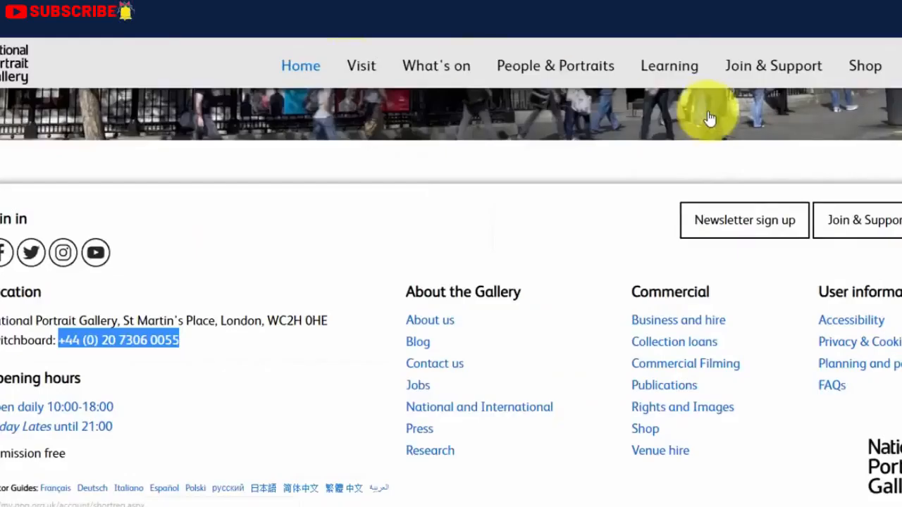
right_click(773, 65)
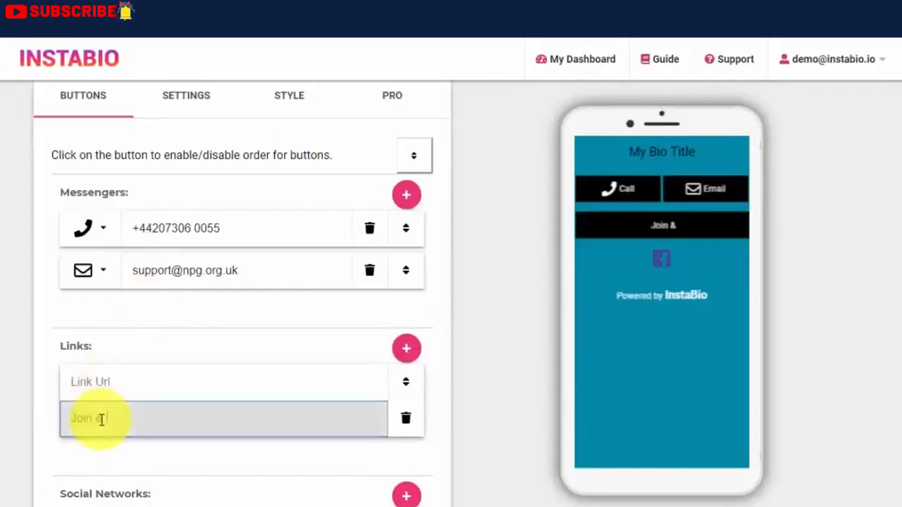
Add link buttons for npg.org.uk /support, /shop and /blog, plus a Newsletter link.
type("https://www.npg.org.uk/support/")
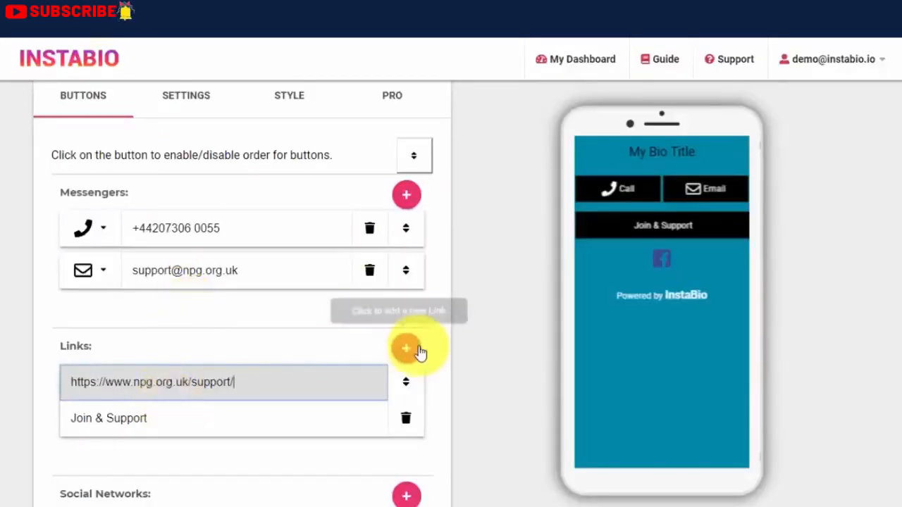
left_click(406, 348)
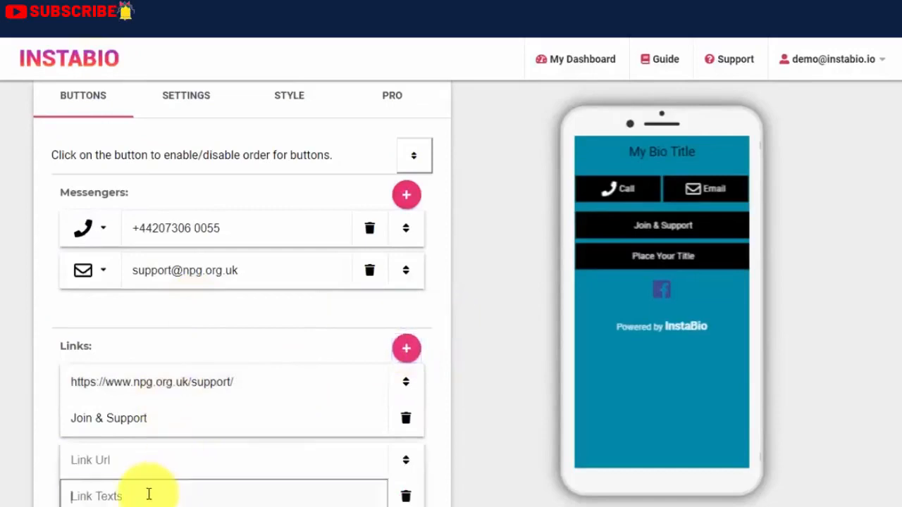
type("https://www.npg.org.uk/shop")
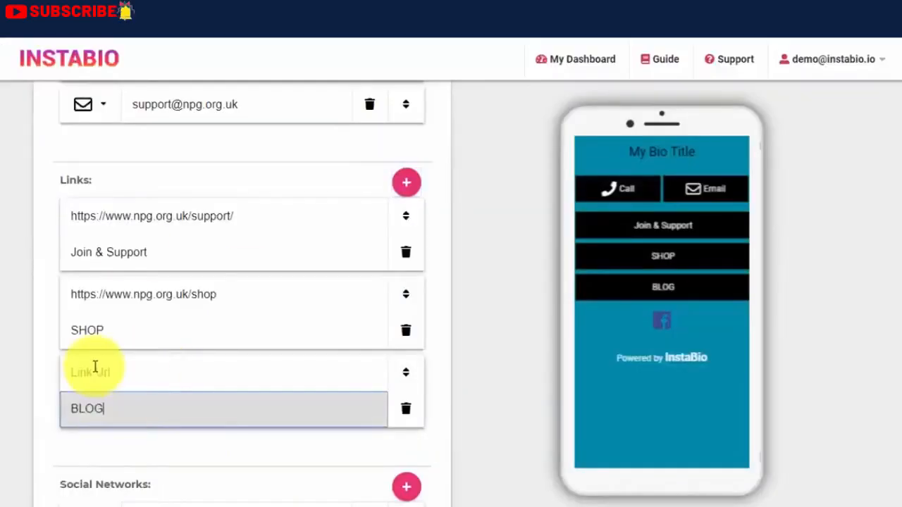
type("https://www.npg.org.uk/blog/")
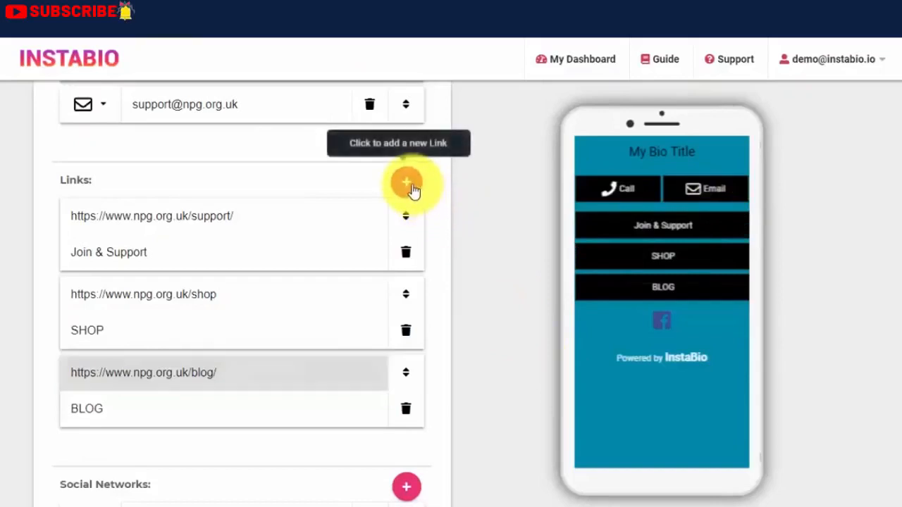
left_click(406, 183)
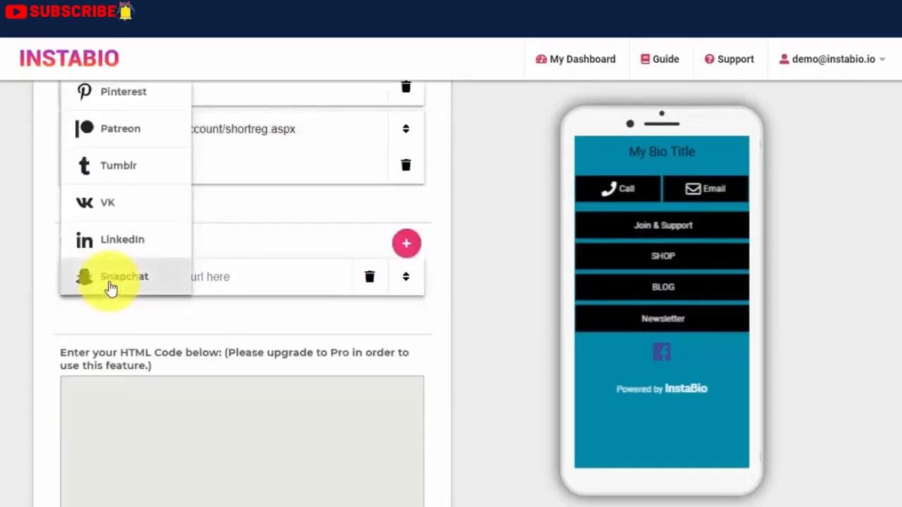
Add Facebook, Twitter, Instagram and YouTube social entries with the gallery's profile URLs.
left_click(124, 276)
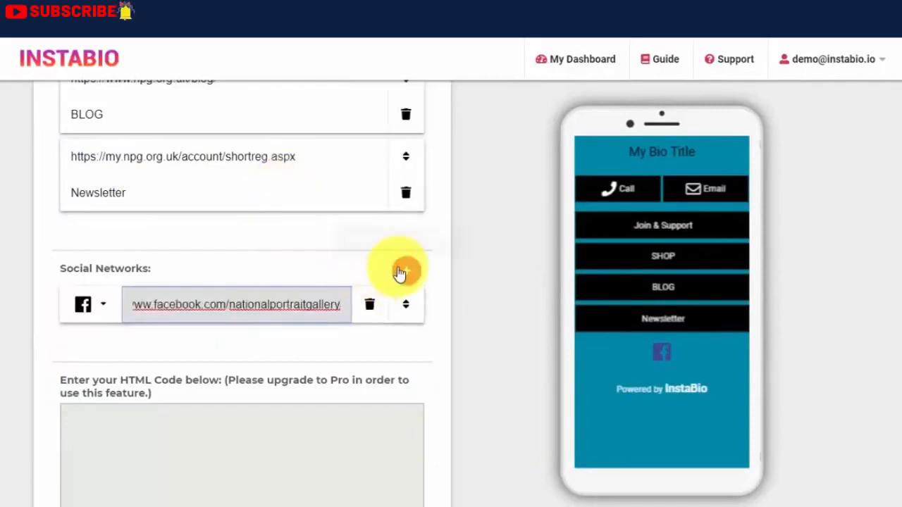
left_click(406, 270)
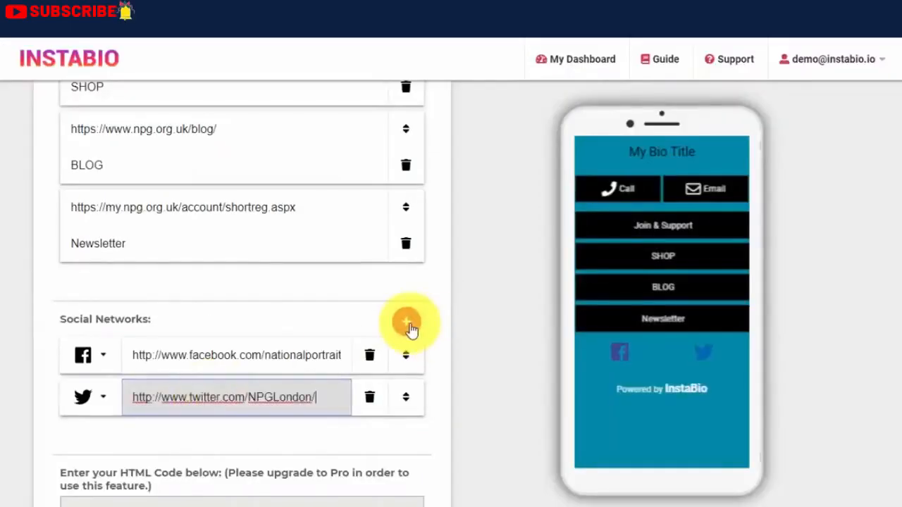
right_click(63, 253)
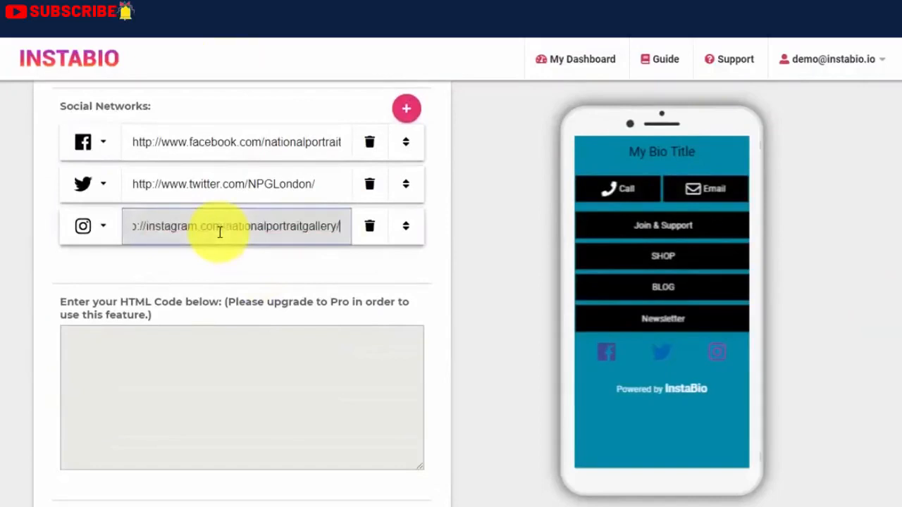
left_click(406, 107)
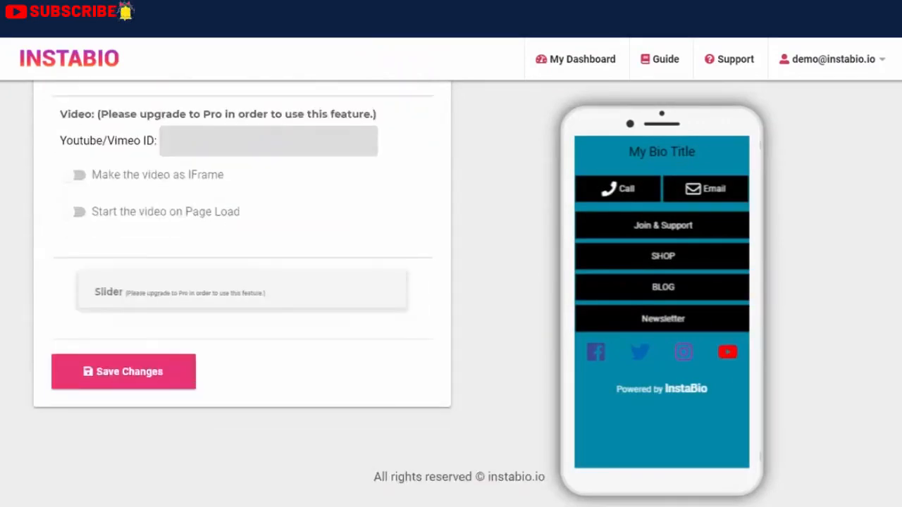
Save the bio page and view it live at ibb.ac/f9048 with its contact, link and social buttons.
left_click(124, 372)
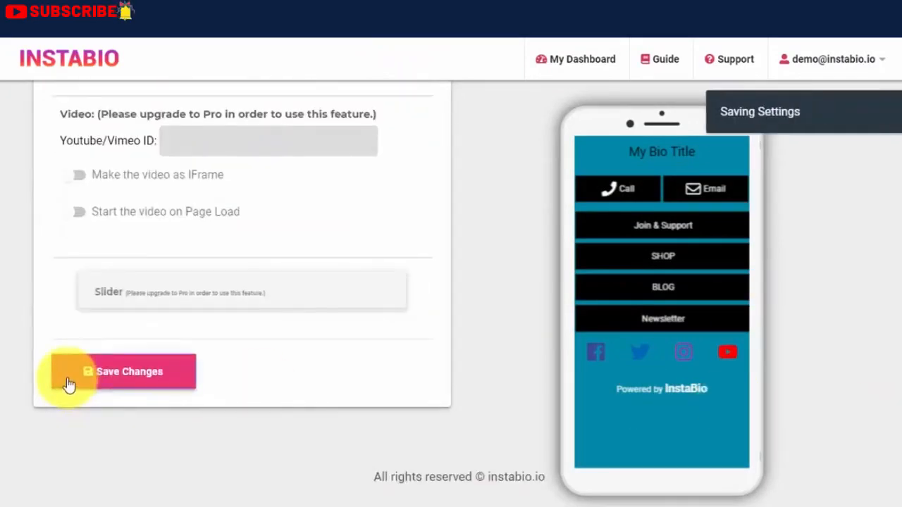
left_click(129, 372)
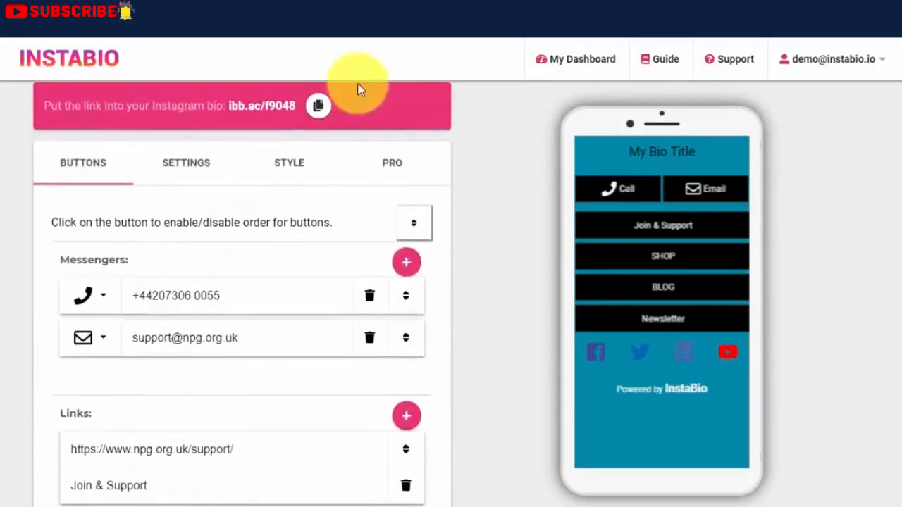
left_click(318, 104)
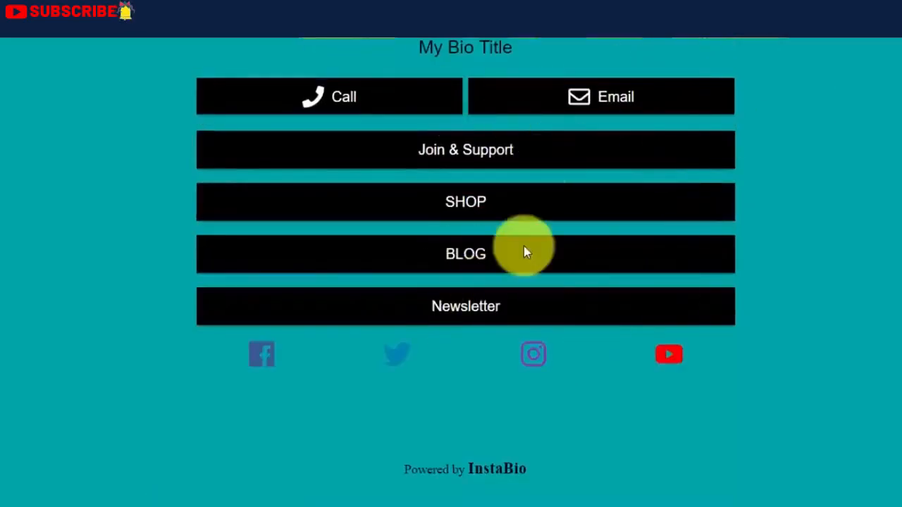
mouse_move(485, 125)
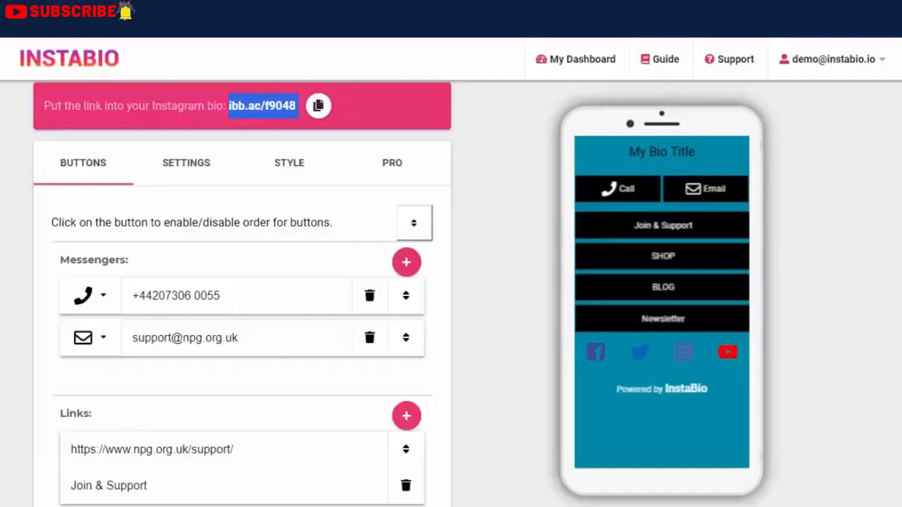
Show the general settings: favicon, profile image, link alias f9048, page title and tracking pixels.
left_click(186, 164)
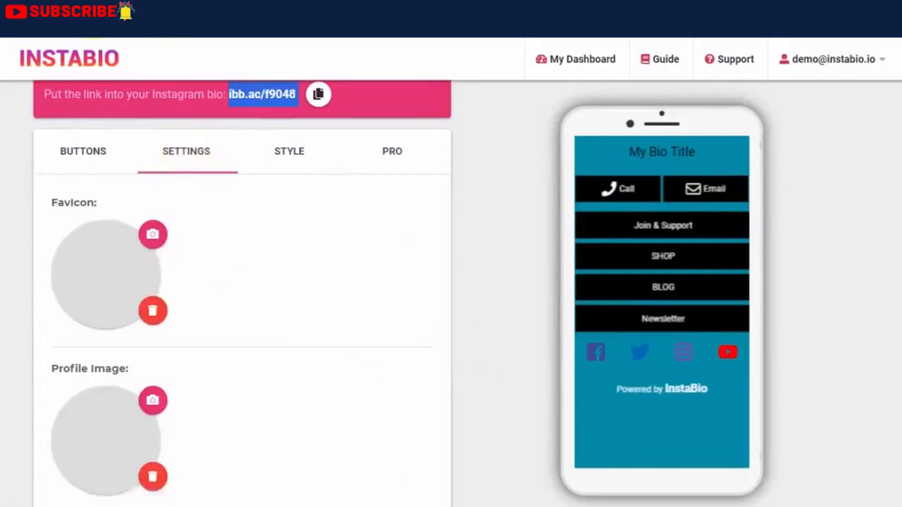
scroll("down", 3)
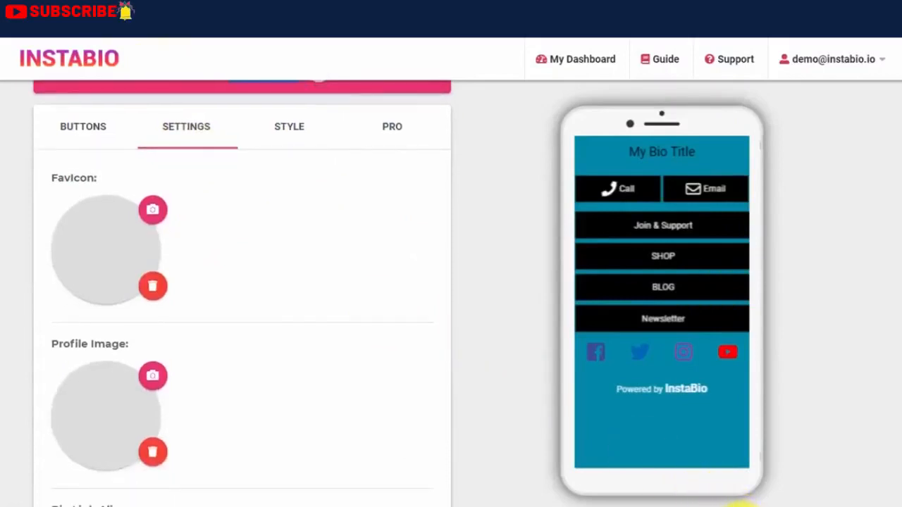
mouse_move(224, 342)
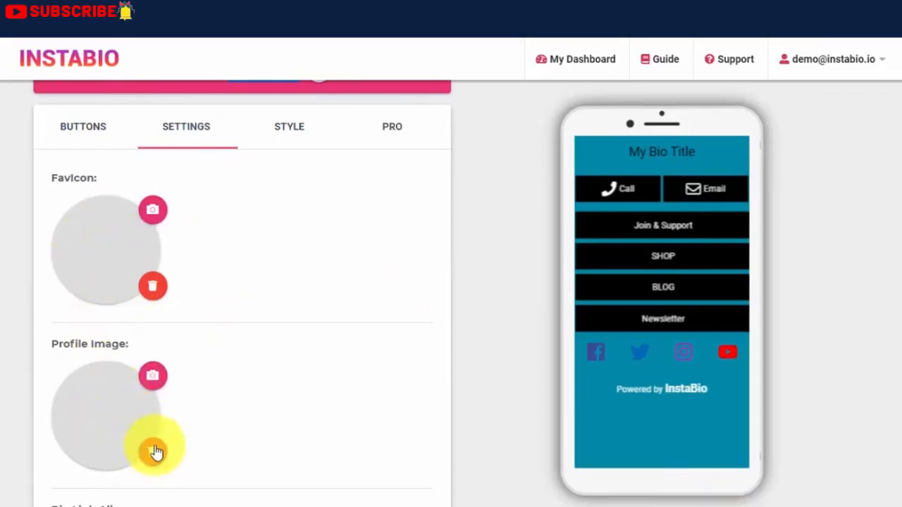
scroll("down", 3)
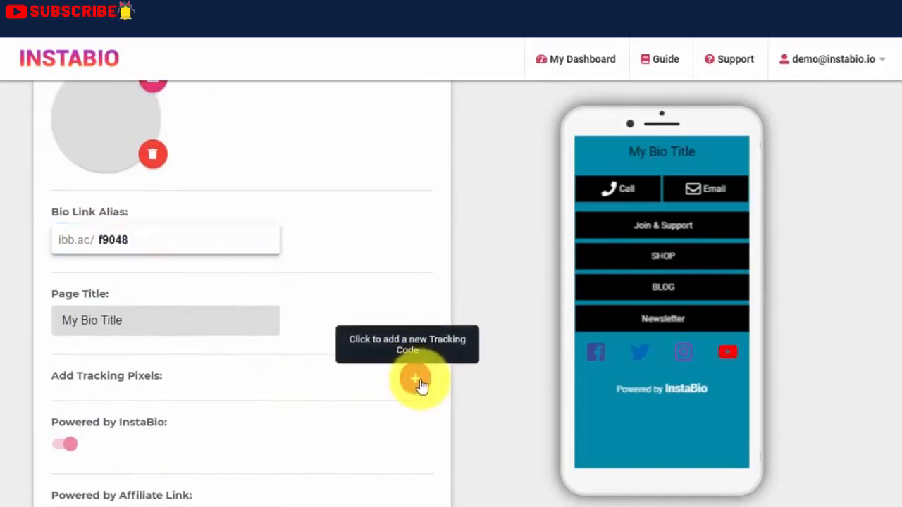
Add a new tracking pixel entry of type Twitter, leaving its tracking ID empty.
left_click(414, 380)
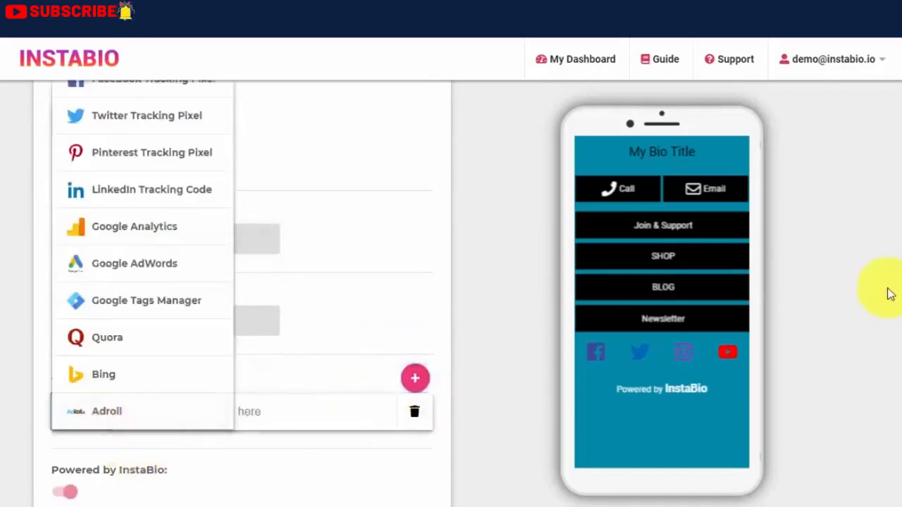
scroll("down", 3)
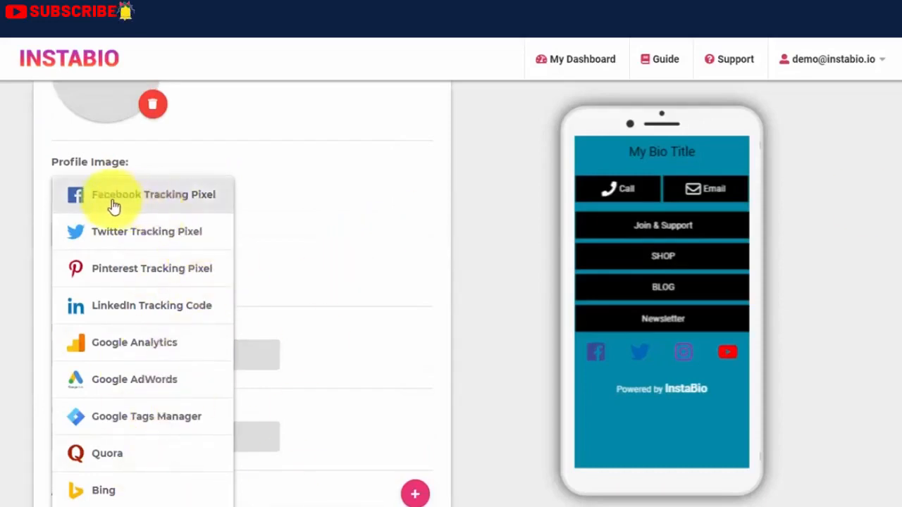
mouse_move(144, 272)
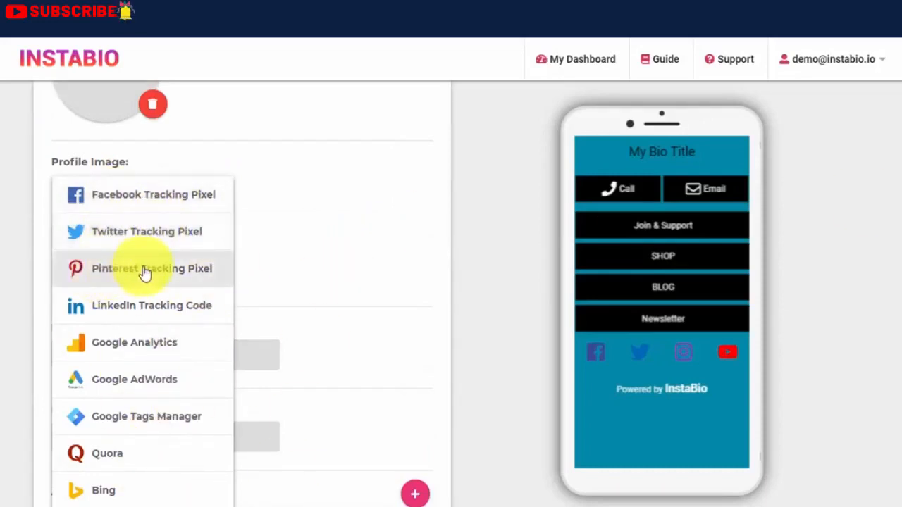
mouse_move(141, 351)
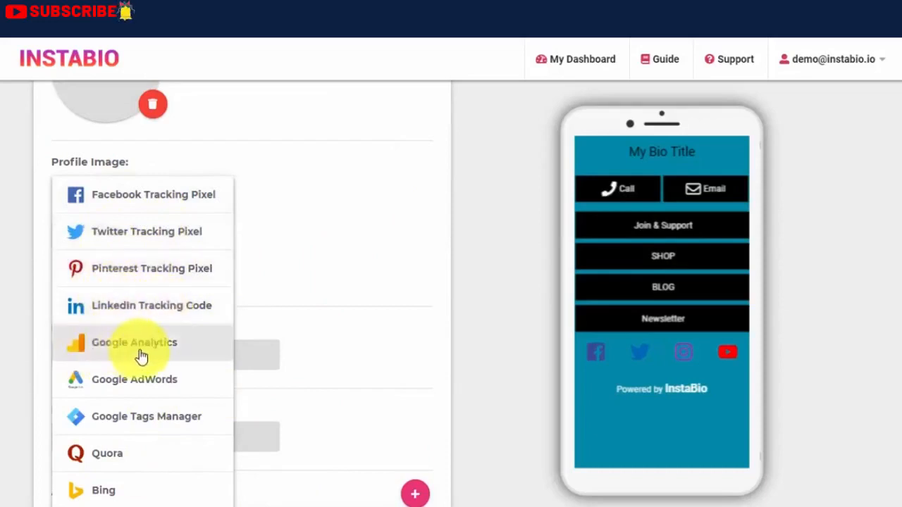
mouse_move(152, 381)
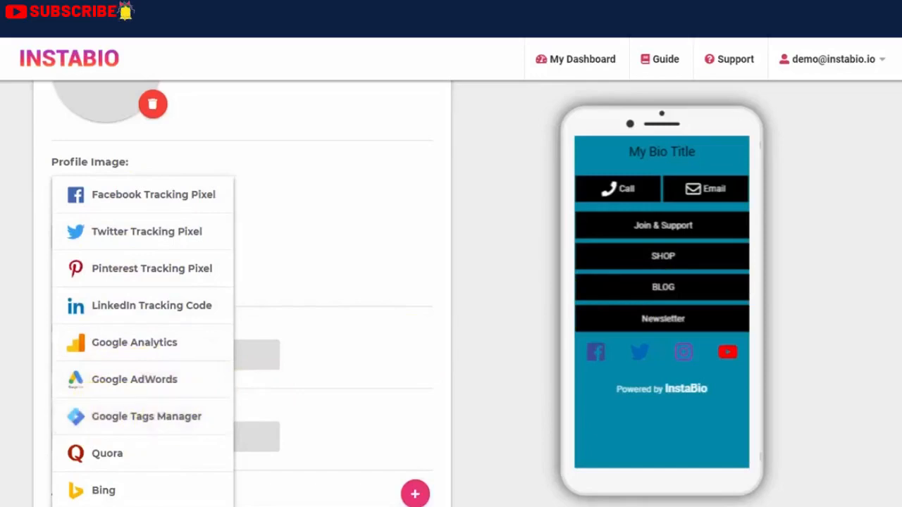
scroll("down", 3)
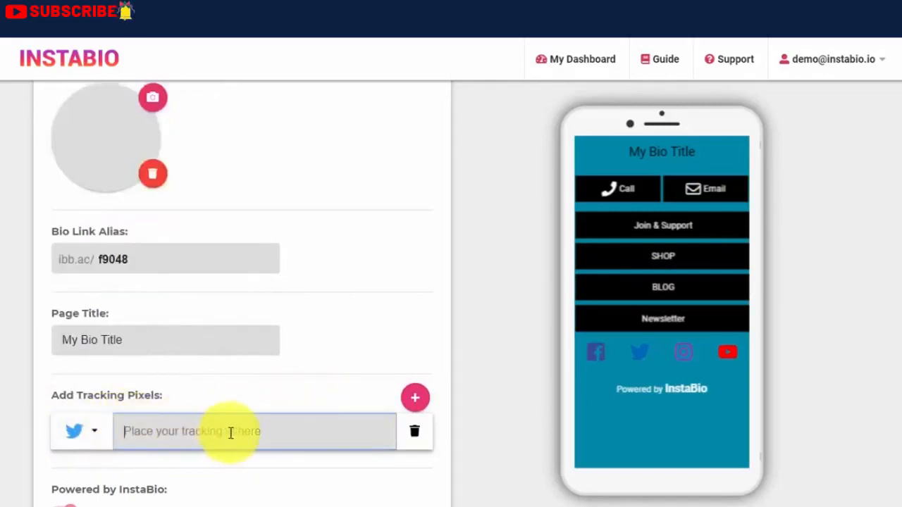
scroll("down", 3)
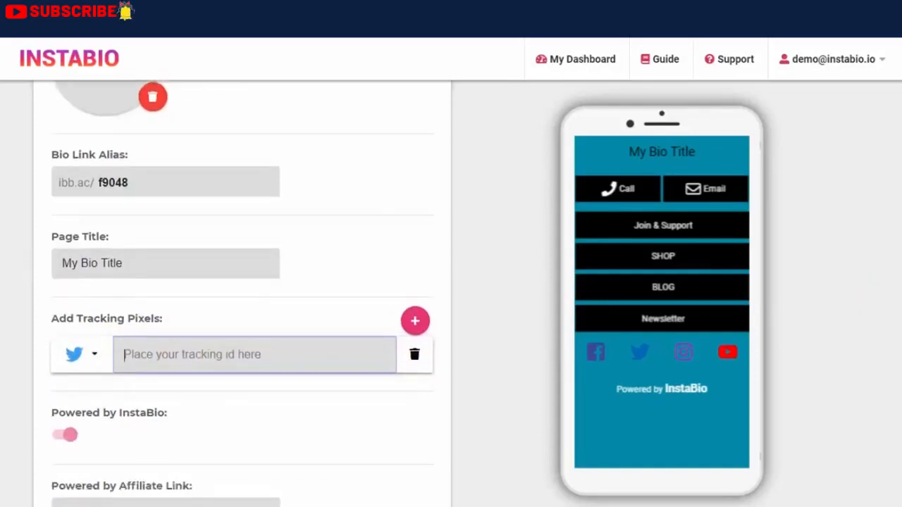
scroll("down", 3)
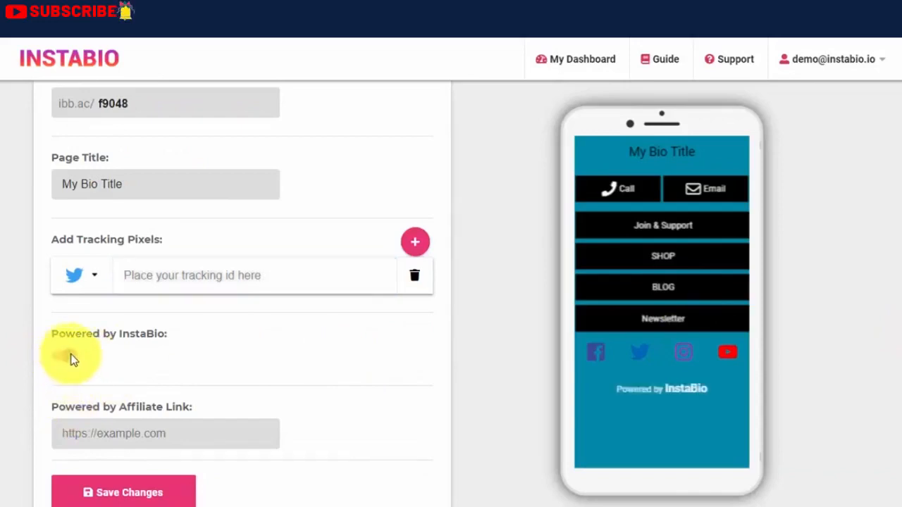
left_click(71, 356)
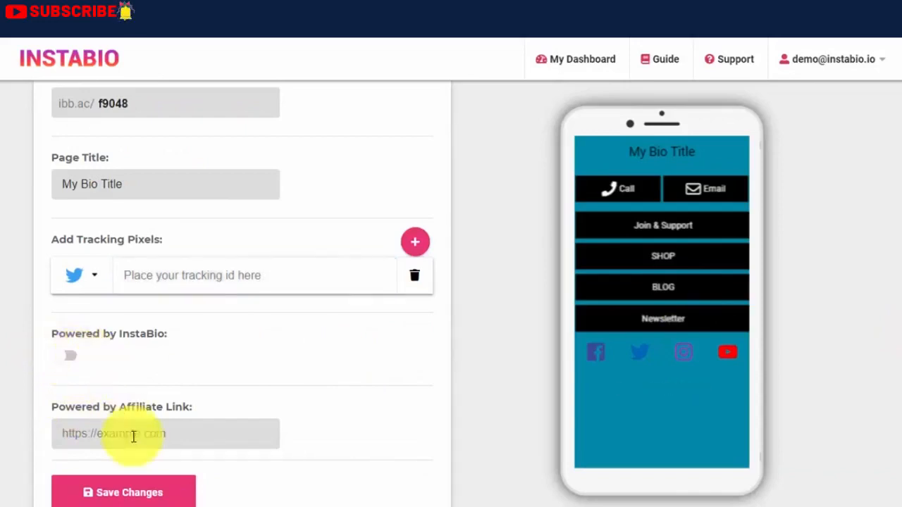
left_click(65, 356)
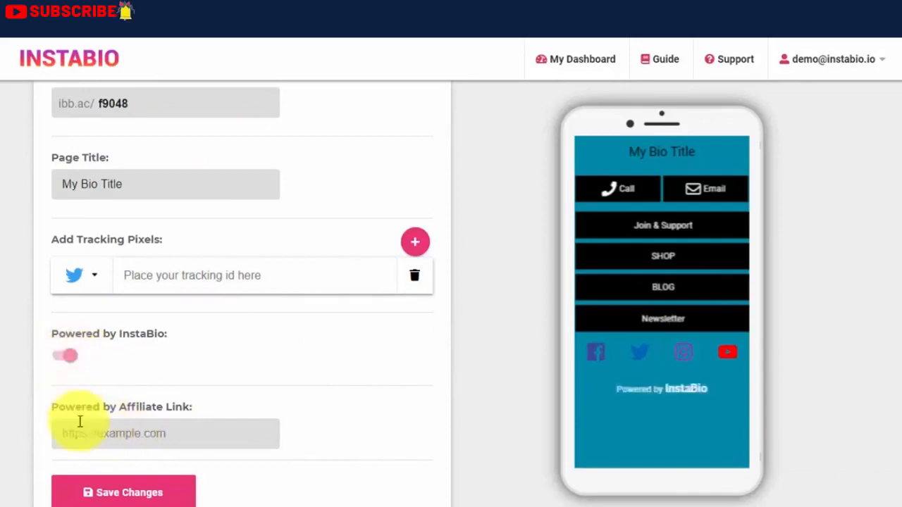
left_click(165, 434)
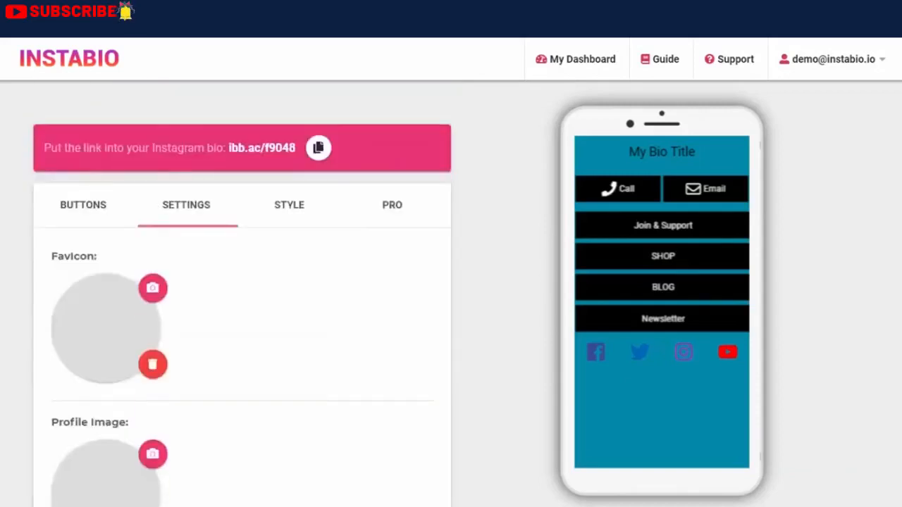
In the styling options, set the title font to Aclonica at 29px.
left_click(289, 204)
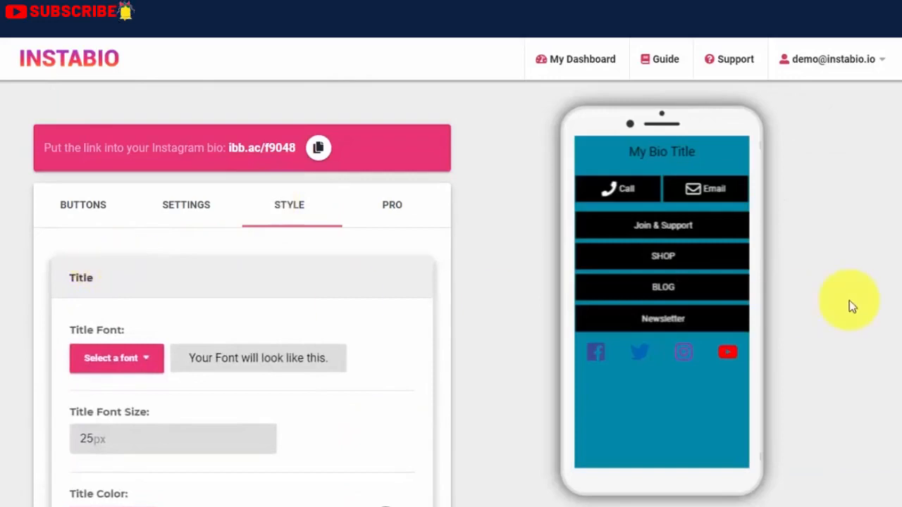
scroll("down", 3)
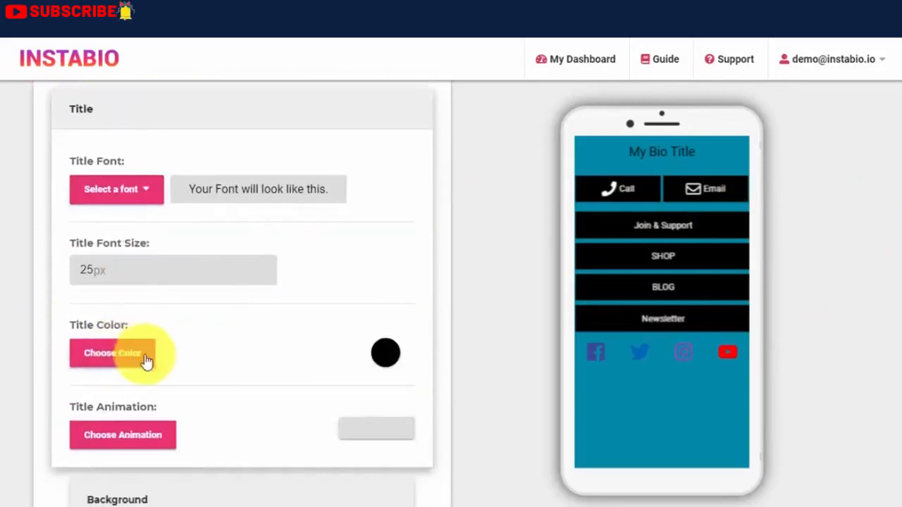
mouse_move(122, 434)
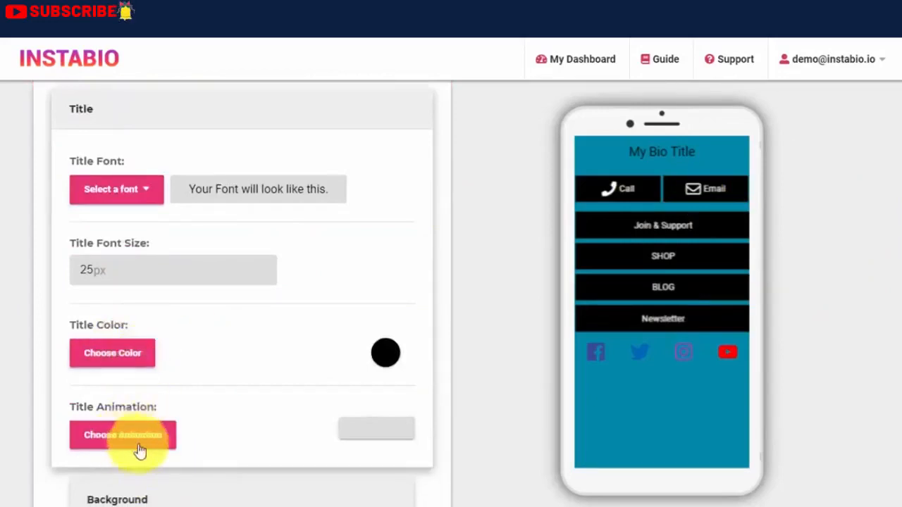
left_click(115, 189)
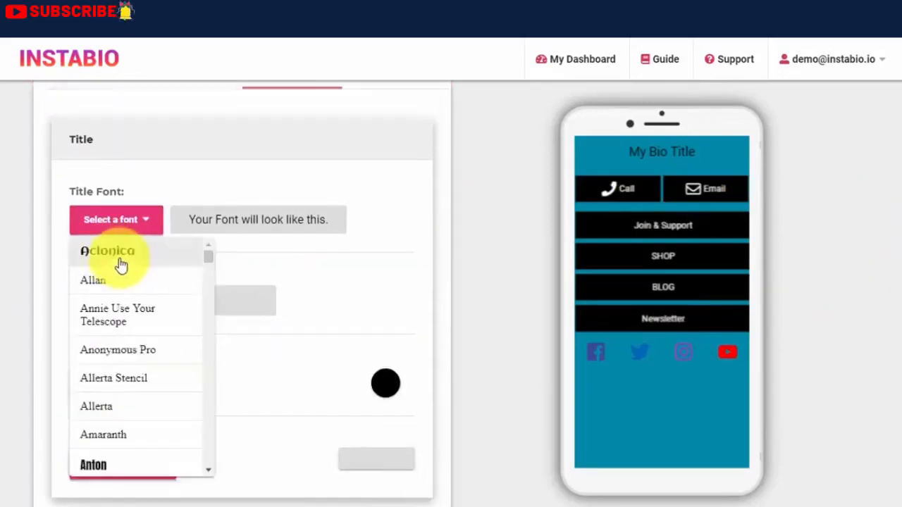
left_click(108, 251)
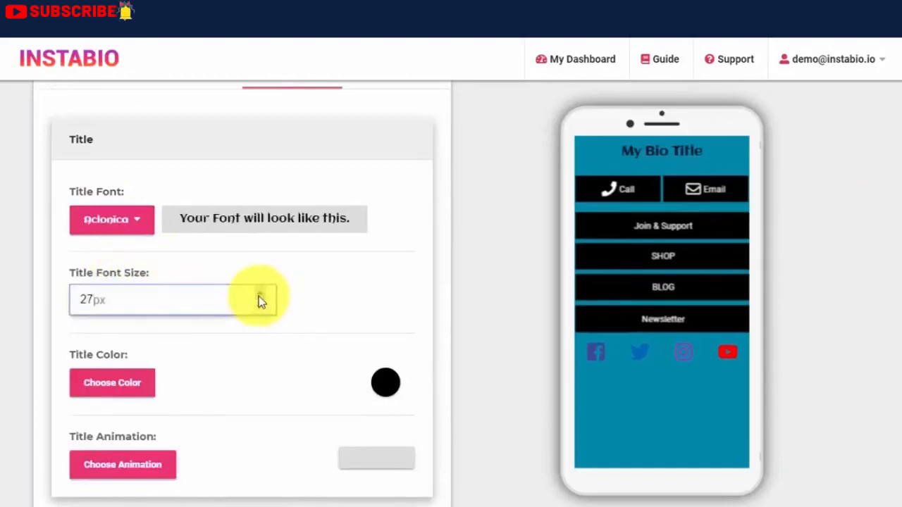
left_click(259, 295)
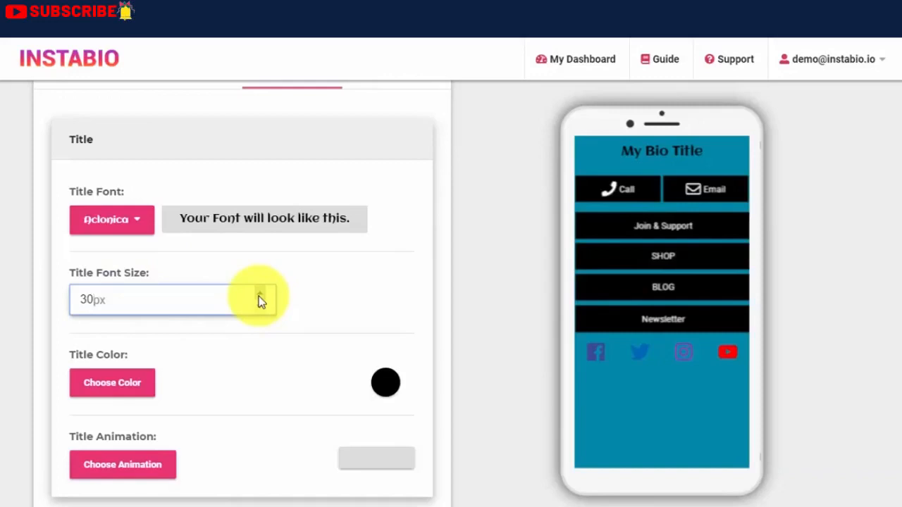
left_click(259, 307)
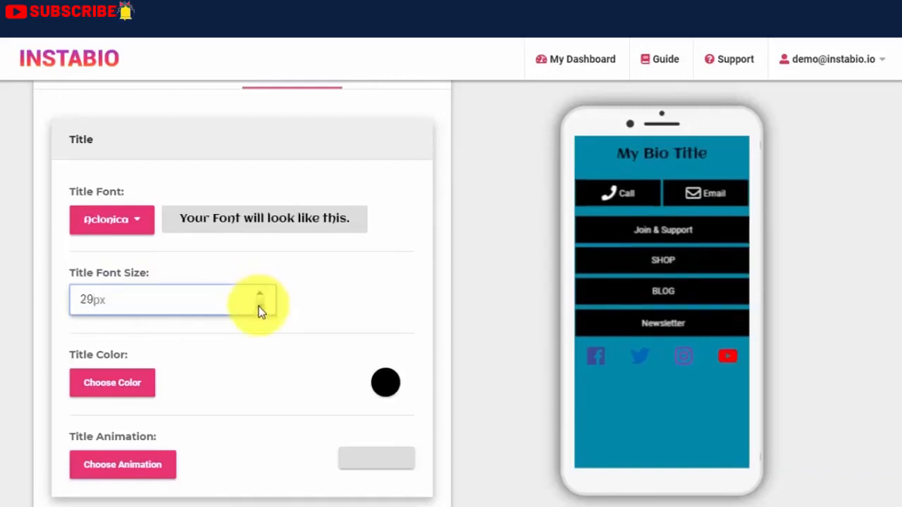
Colour the title yellow and give it a pulse animation.
left_click(113, 384)
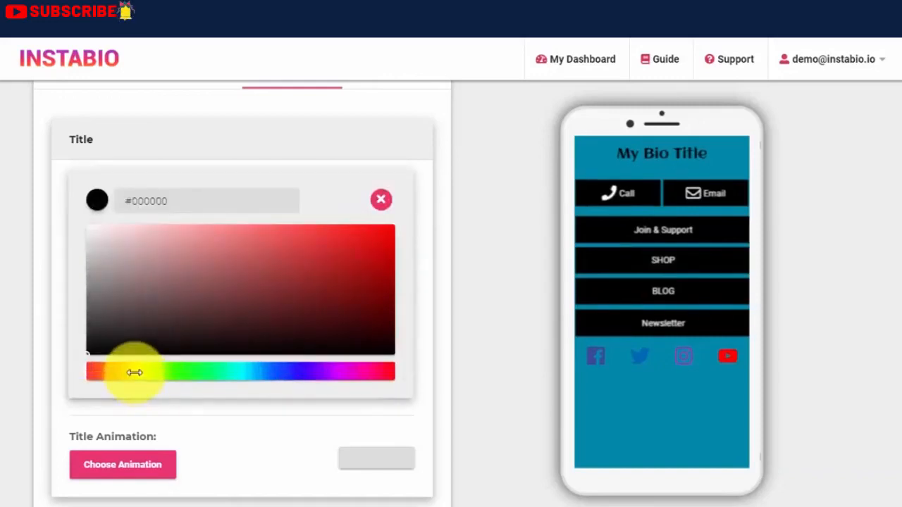
left_click(299, 245)
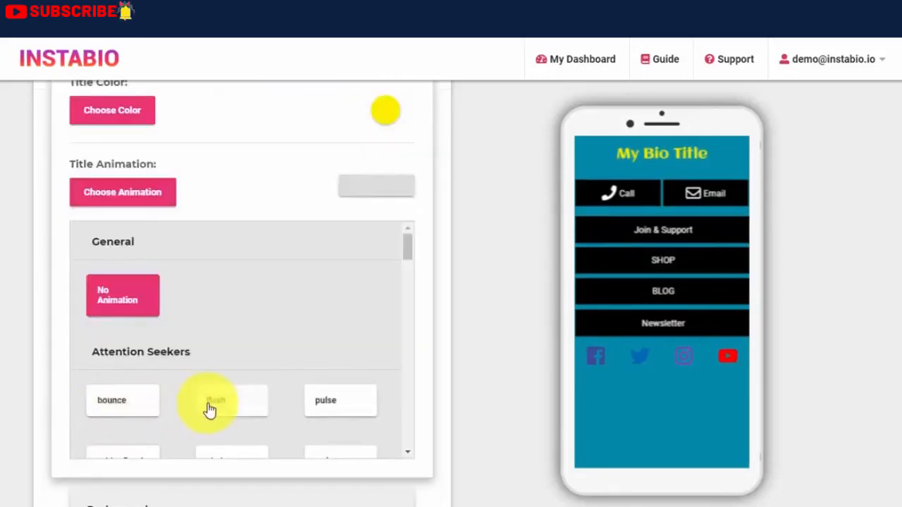
left_click(340, 401)
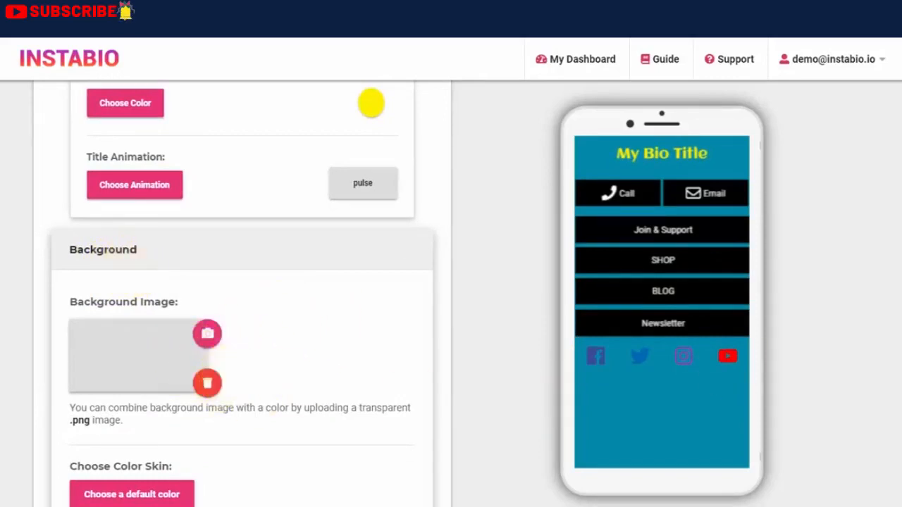
Set a custom background colour, dragging the picker from teal through red to black.
scroll("down", 3)
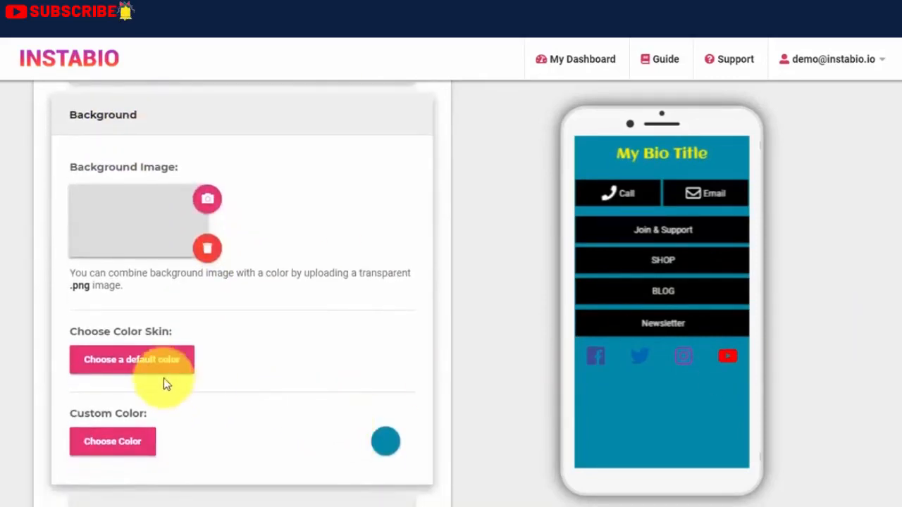
left_click(131, 360)
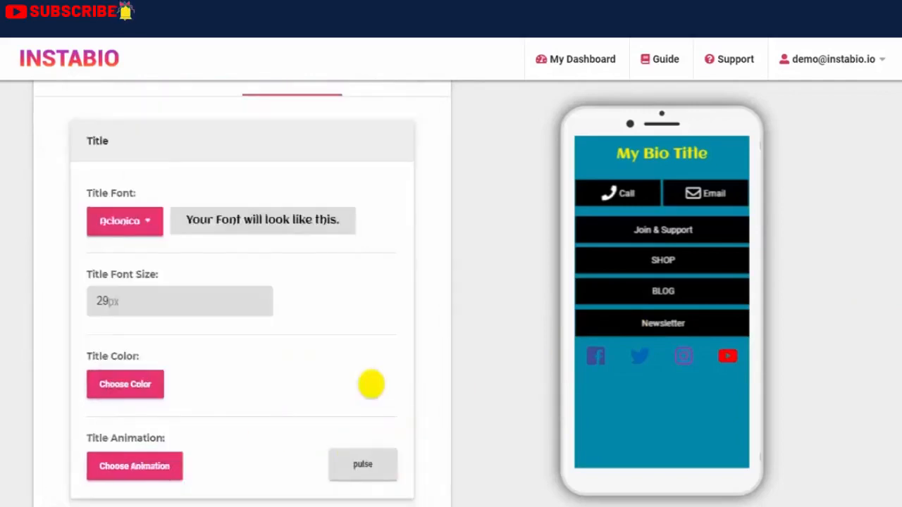
left_click(125, 384)
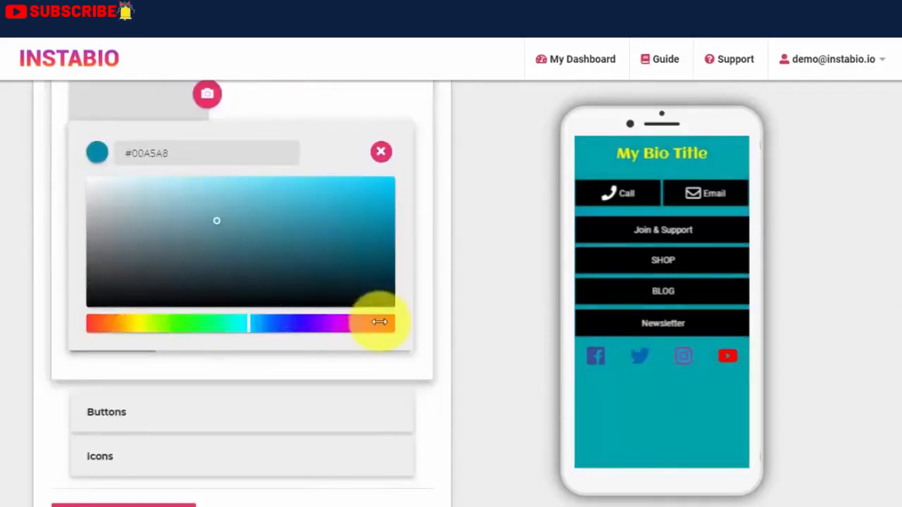
left_click_drag(379, 322, 381, 324)
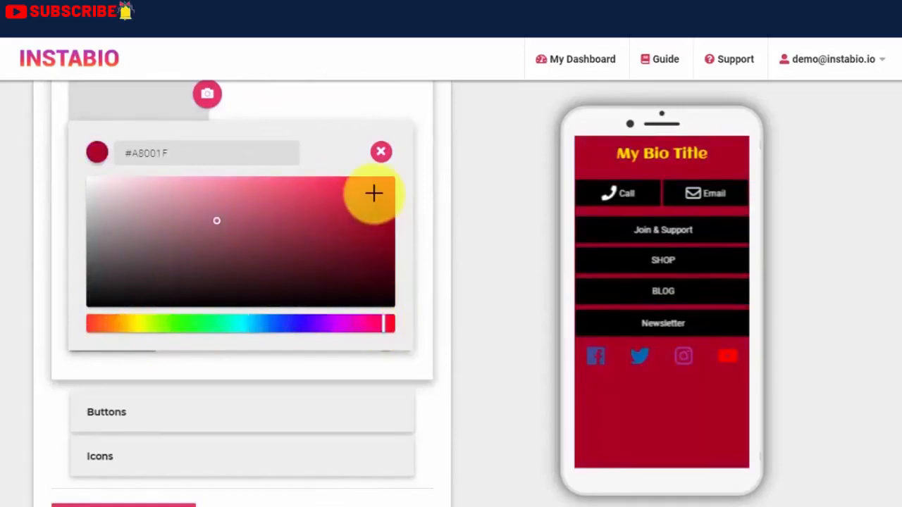
left_click(372, 194)
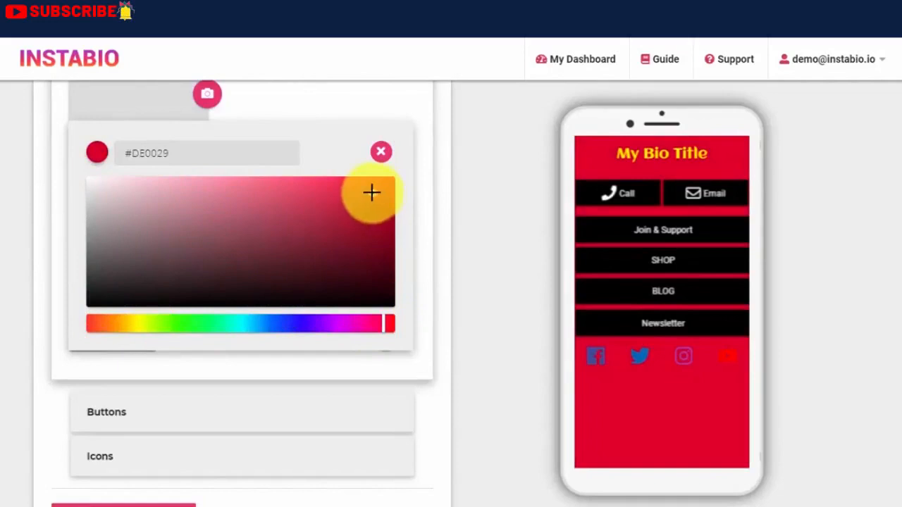
left_click_drag(372, 191, 388, 313)
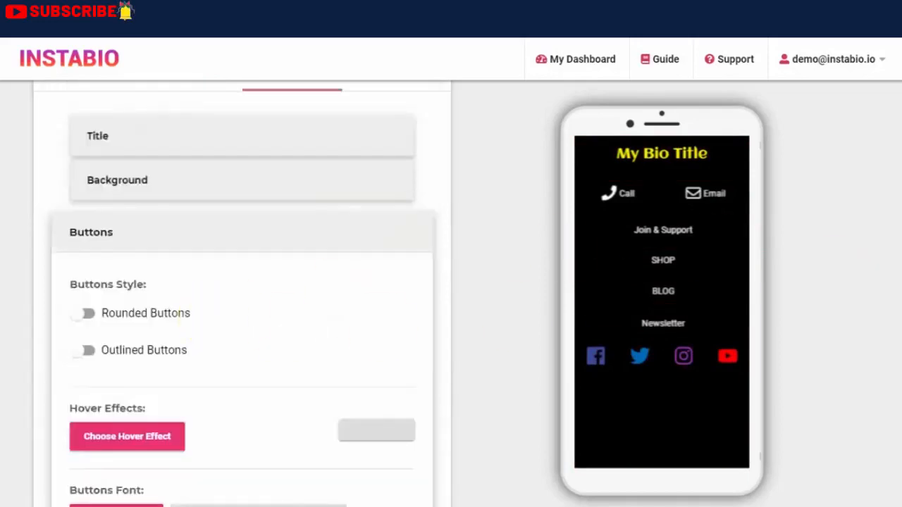
In the Buttons section, make the button background red.
scroll("down", 3)
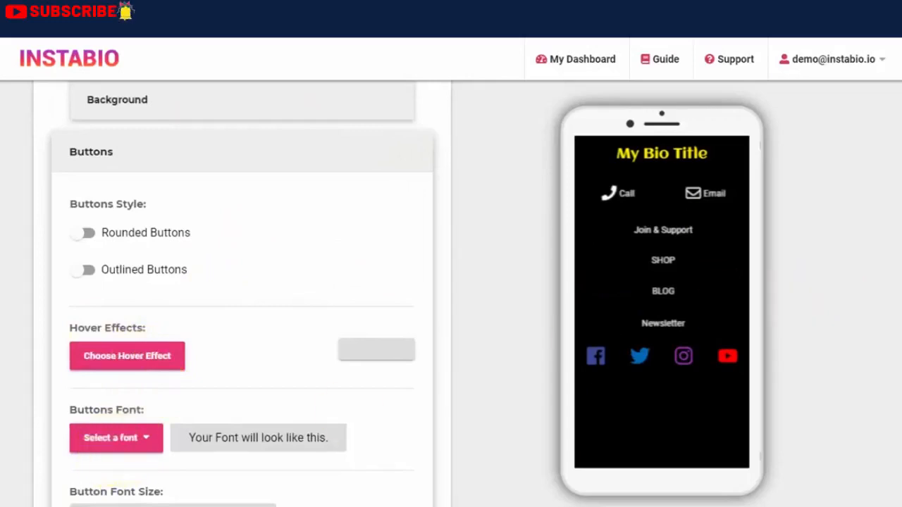
scroll("down", 3)
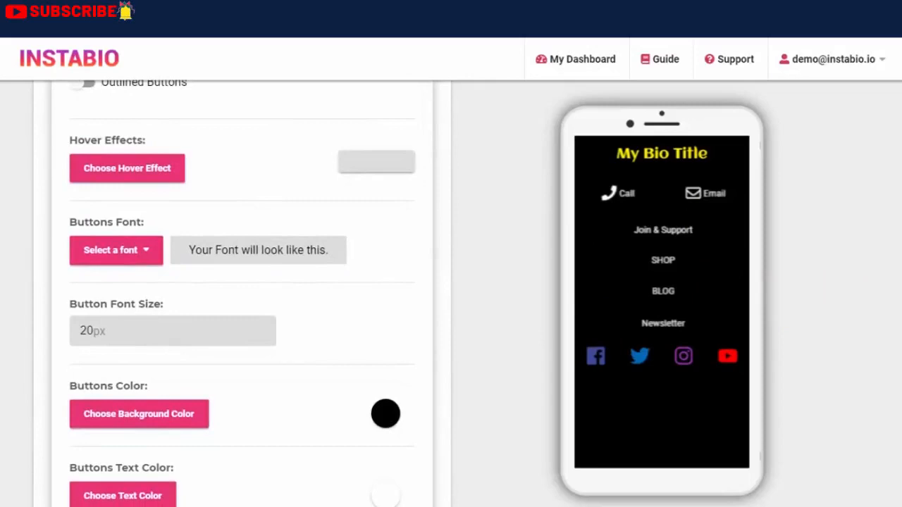
scroll("down", 3)
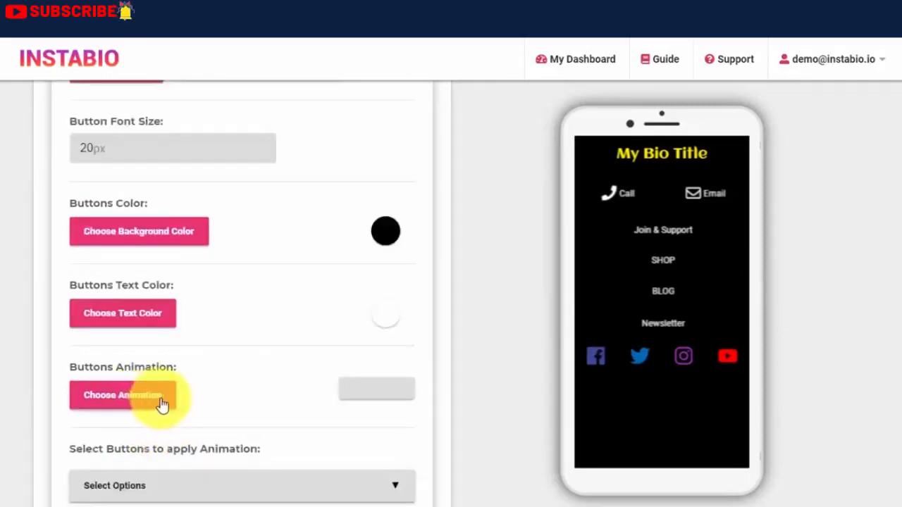
mouse_move(772, 345)
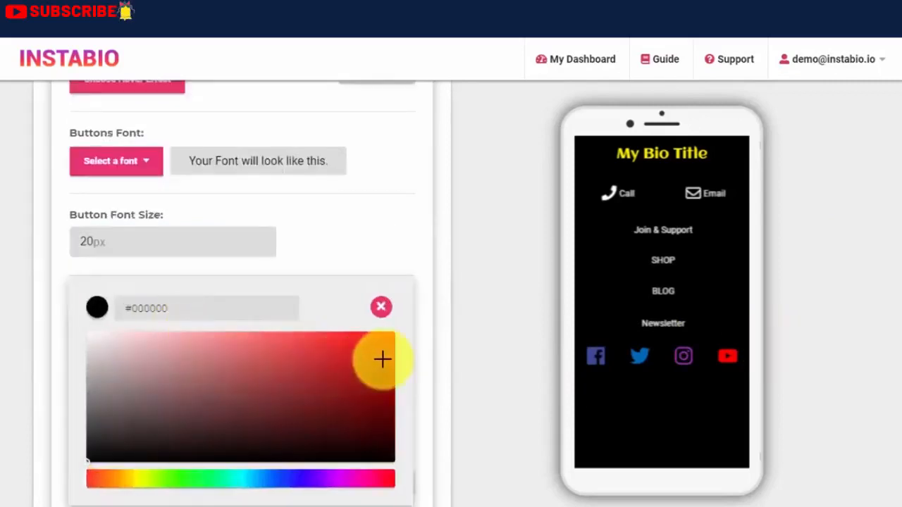
left_click_drag(383, 361, 391, 344)
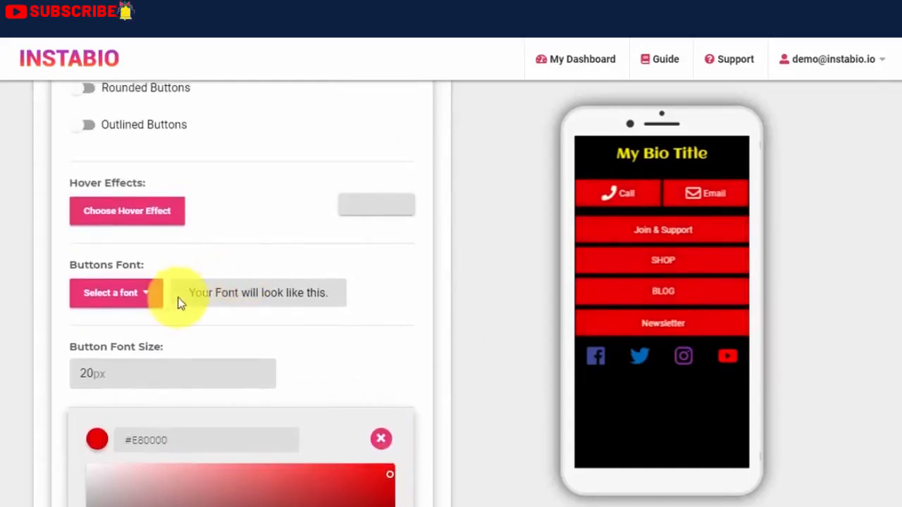
Set the button font to Candal and switch the buttons to a rounded shape.
left_click(110, 292)
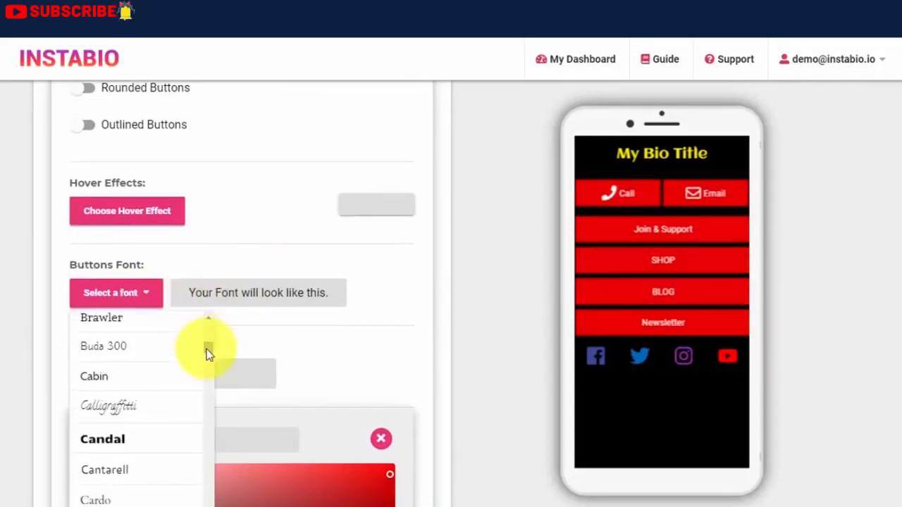
left_click(101, 440)
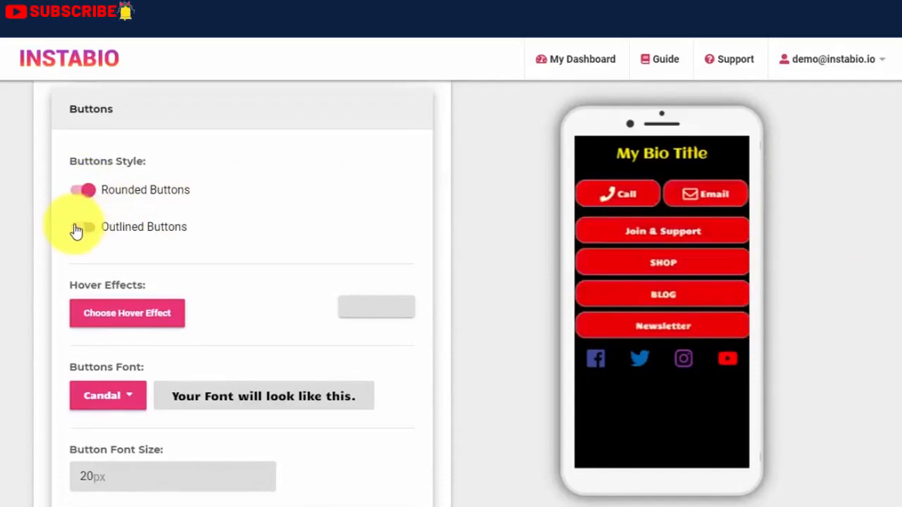
left_click(82, 226)
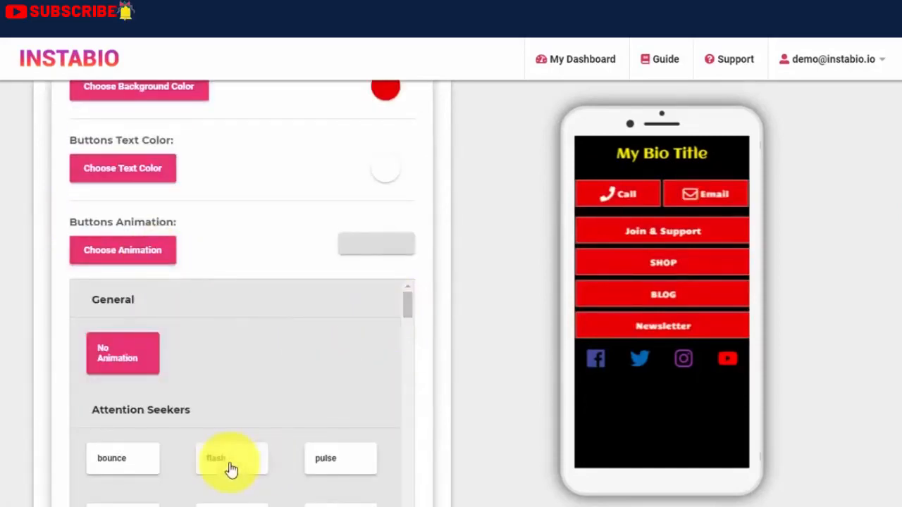
Choose the pulse animation, make it iterate, and apply it to Custom Link 2.
left_click(231, 458)
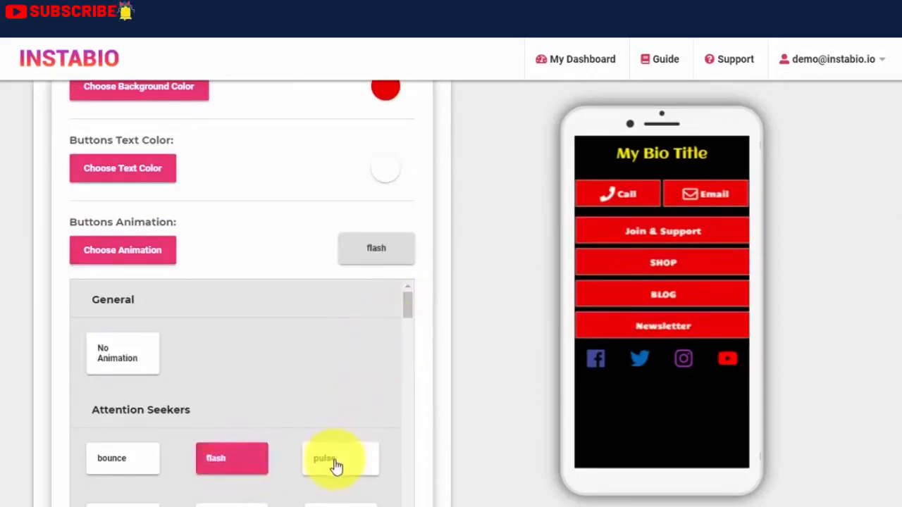
left_click(341, 458)
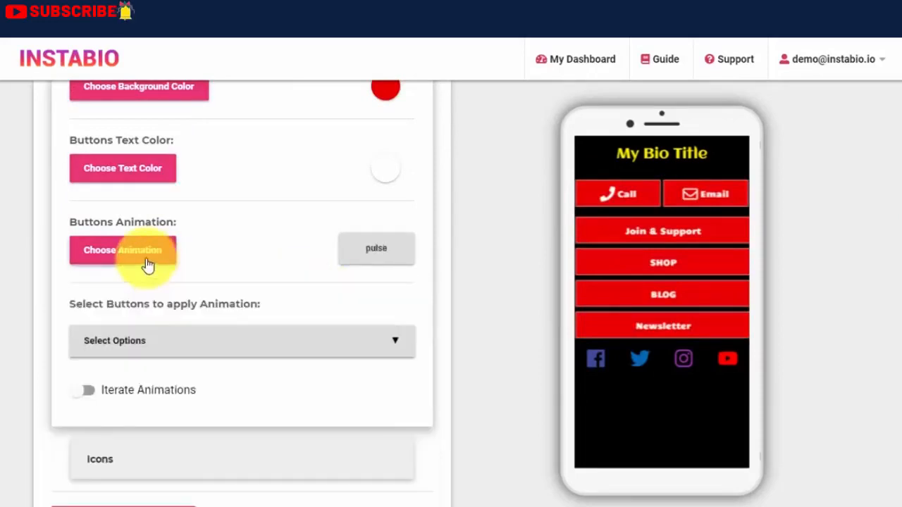
left_click(82, 389)
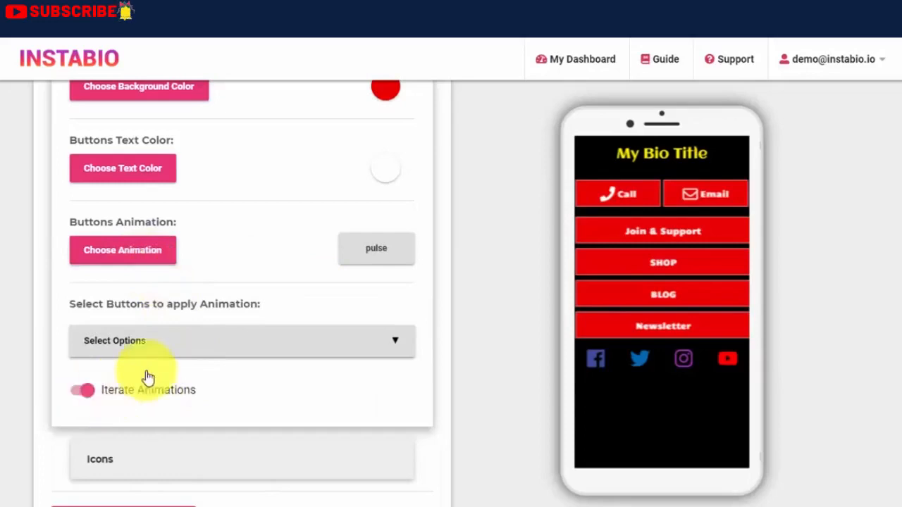
left_click(242, 340)
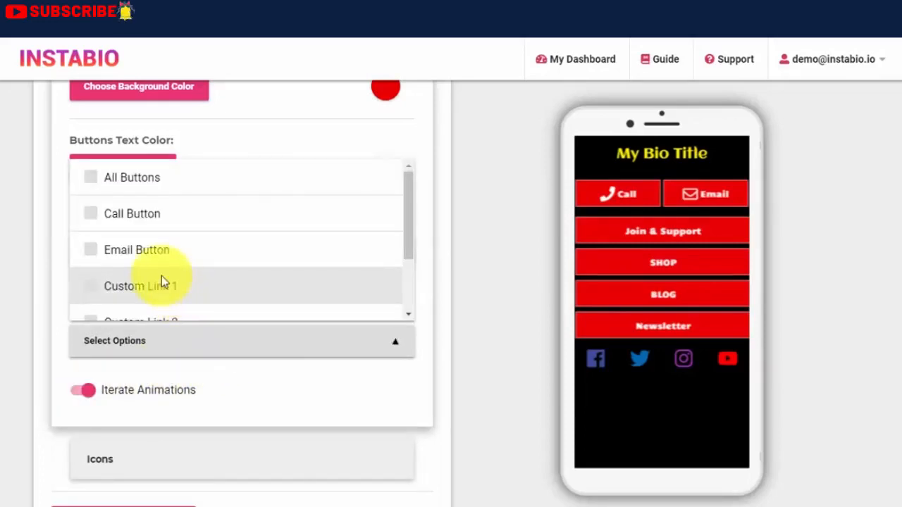
scroll("down", 3)
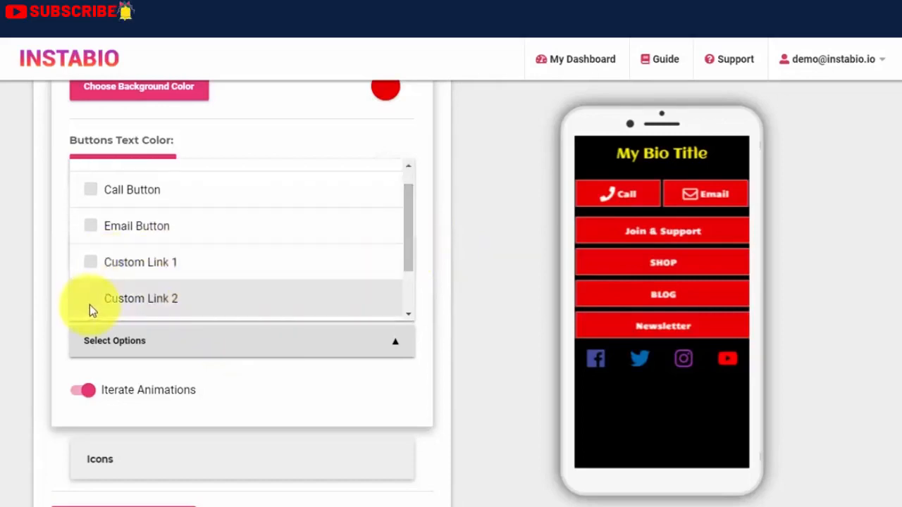
left_click(141, 299)
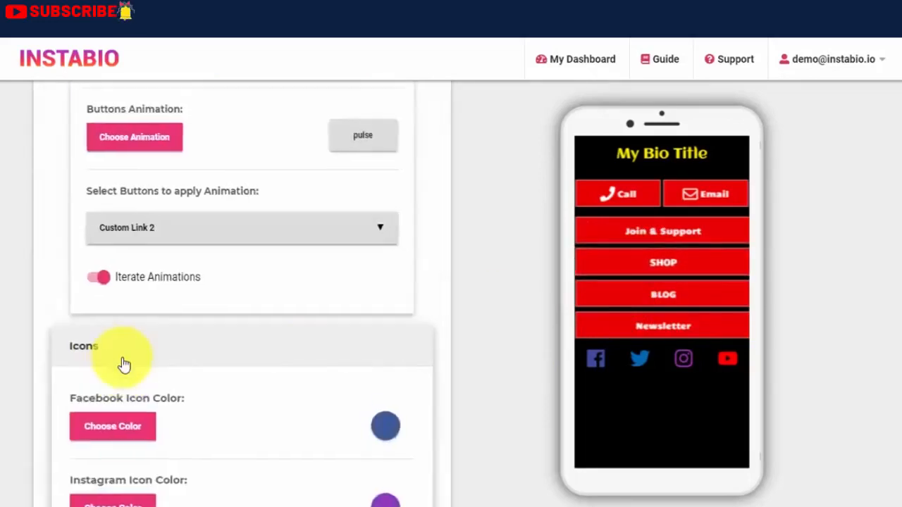
Recolour the Facebook icon a deeper blue.
scroll("down", 3)
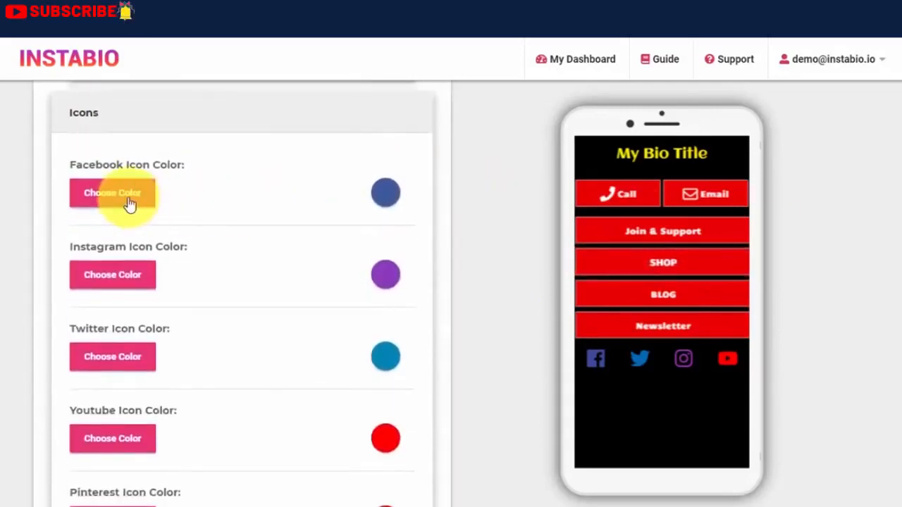
left_click(113, 192)
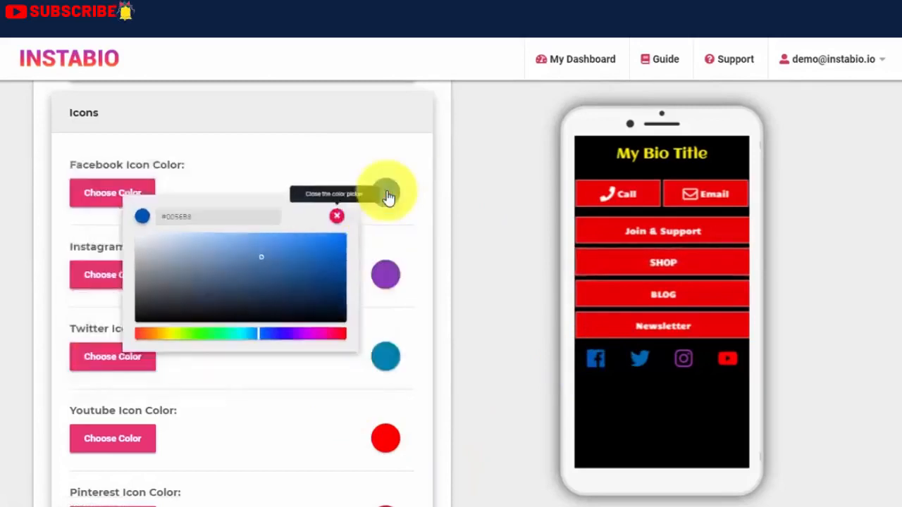
left_click(336, 217)
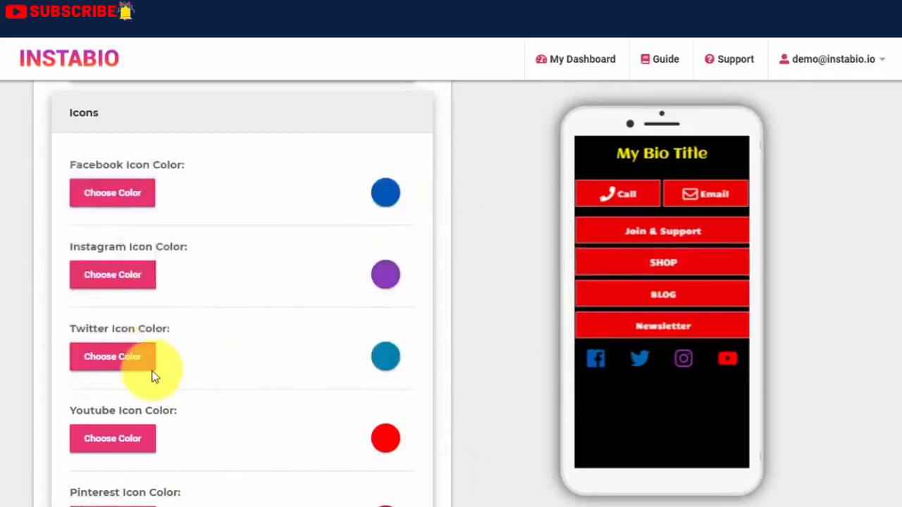
Recolour the Twitter icon teal.
left_click(112, 357)
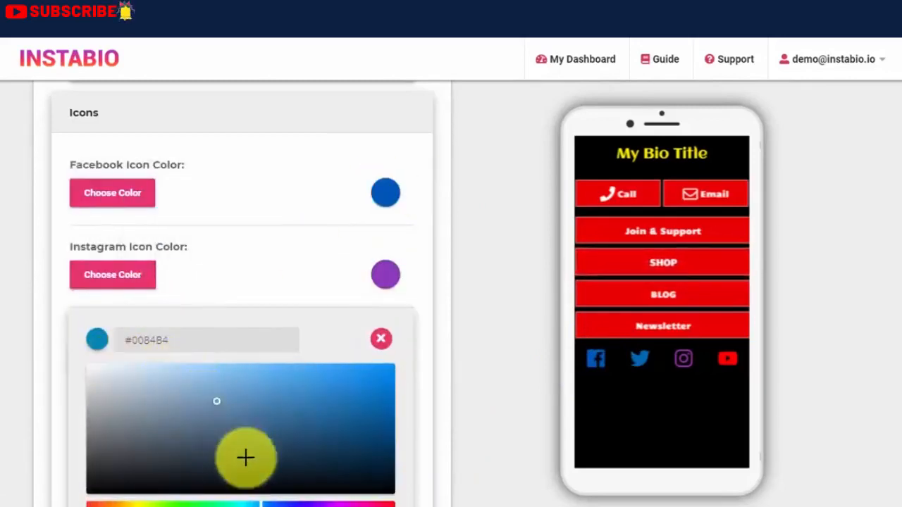
left_click_drag(246, 458, 217, 396)
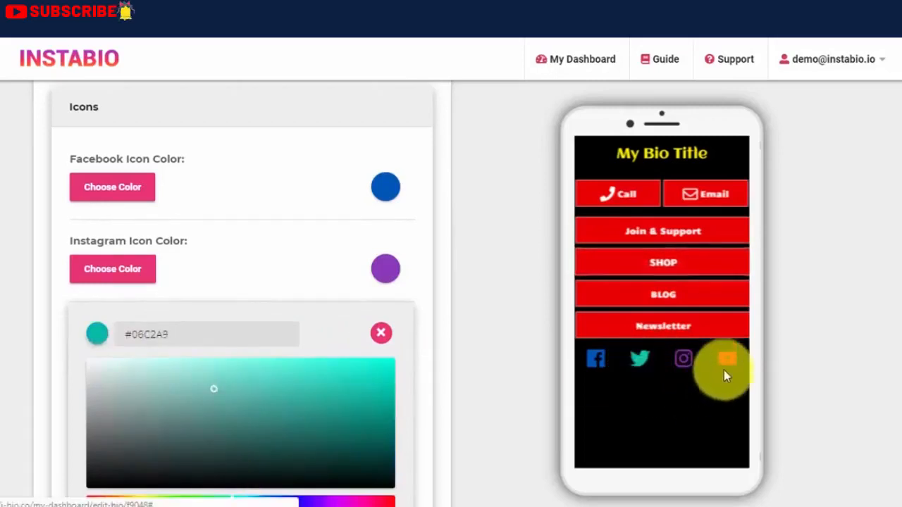
left_click(124, 372)
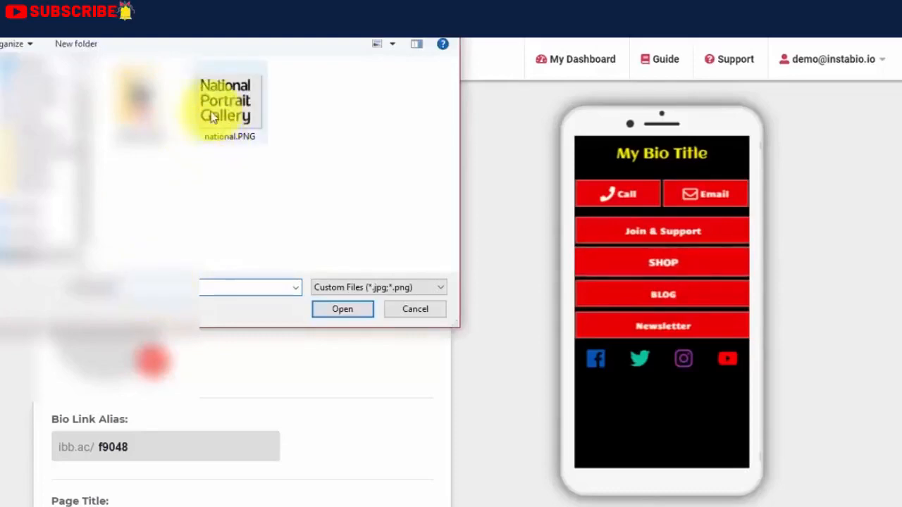
Upload national.PNG as the profile image and enter 'National portrait gallery' as the page title.
left_click(342, 309)
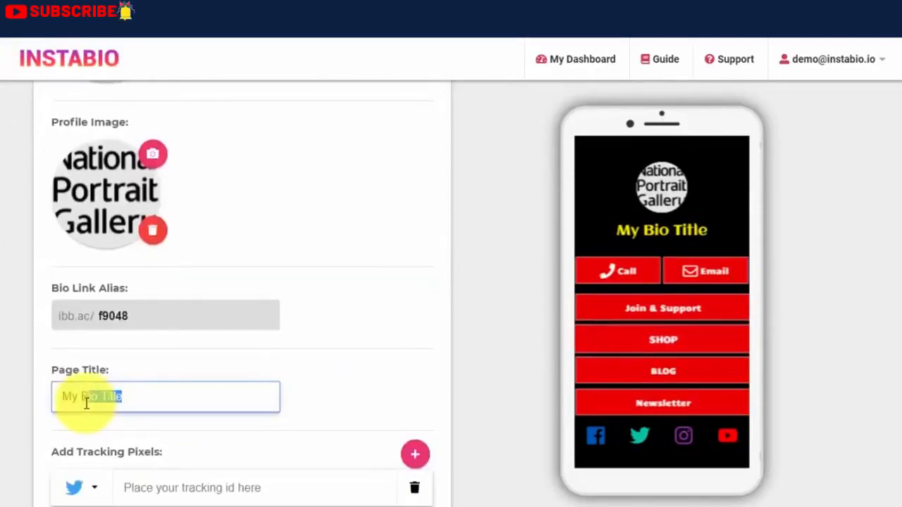
type("National")
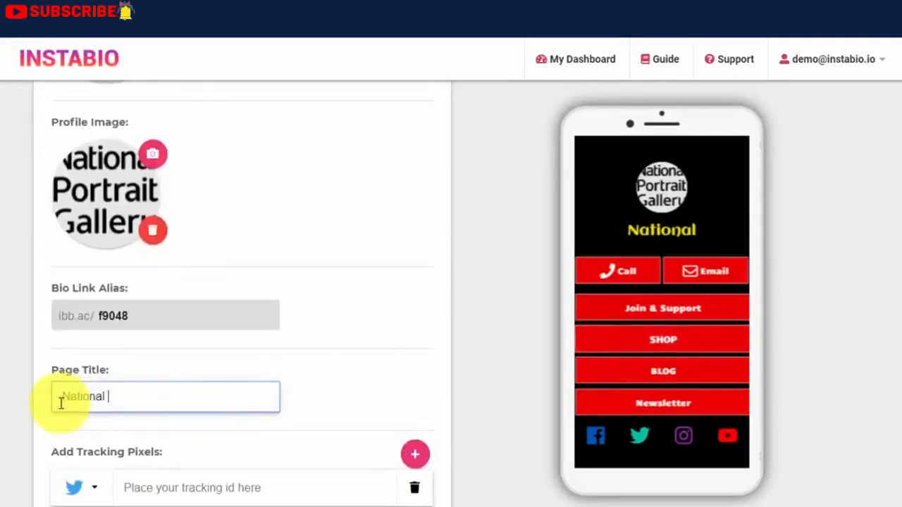
type("portrait")
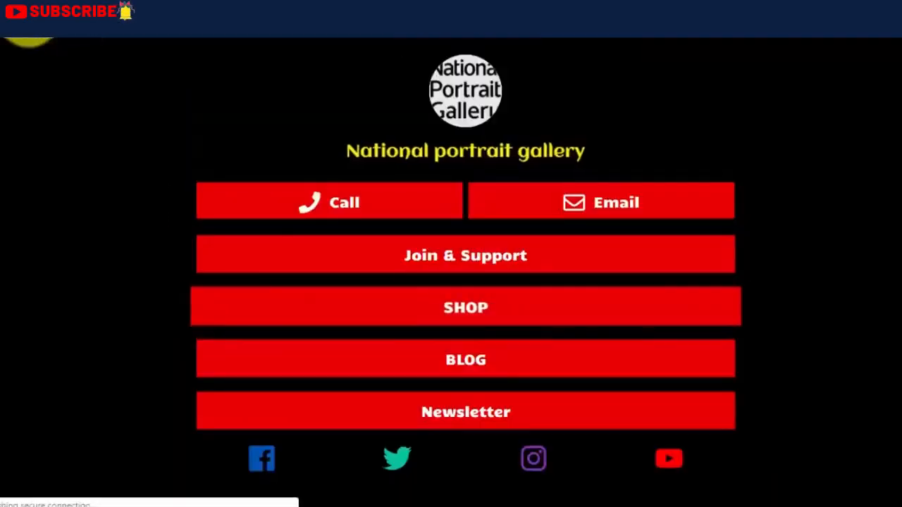
mouse_move(637, 327)
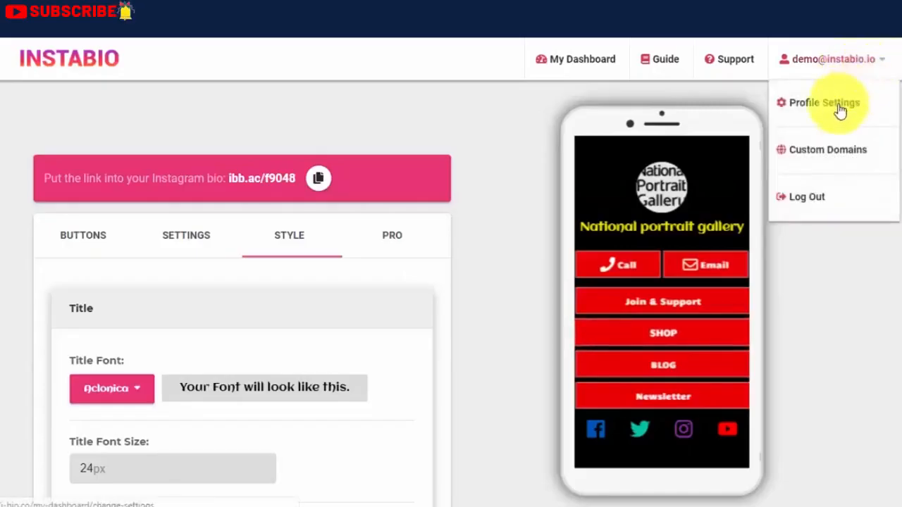
mouse_move(829, 150)
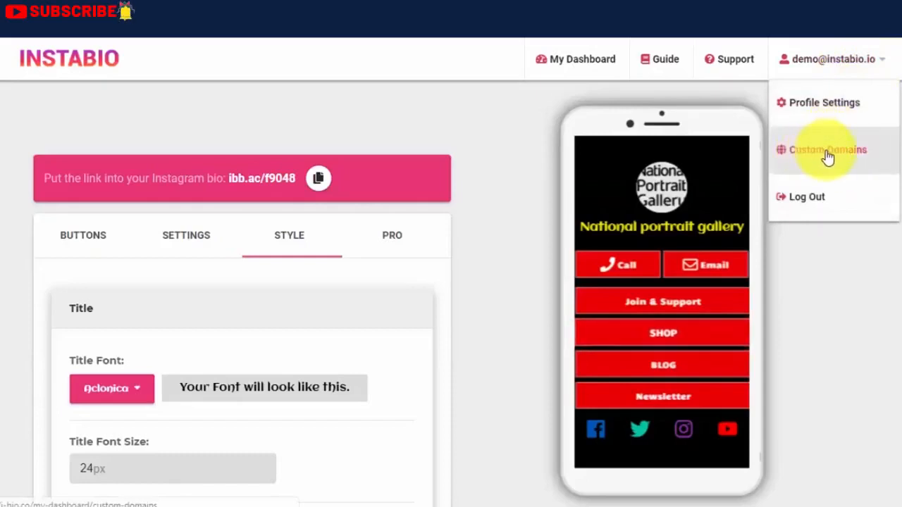
Go to Custom Domains and start adding a new domain for the bio.
left_click(827, 149)
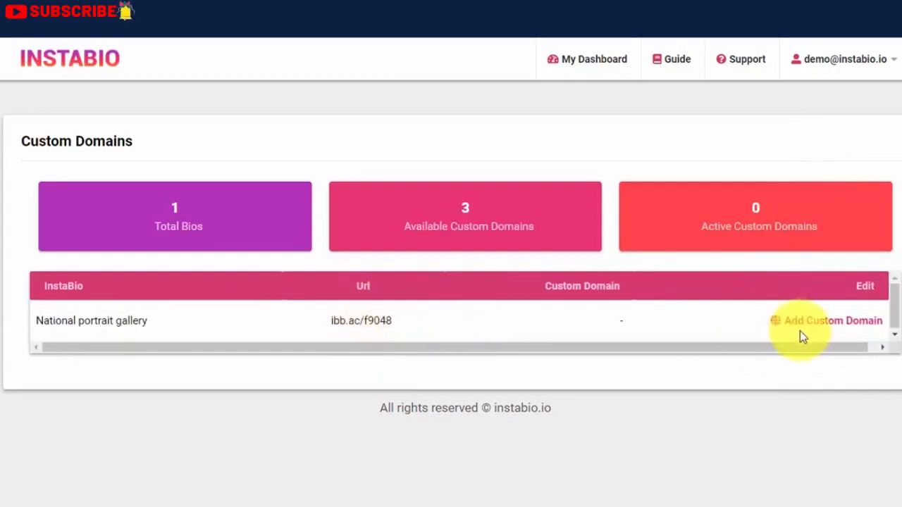
mouse_move(832, 327)
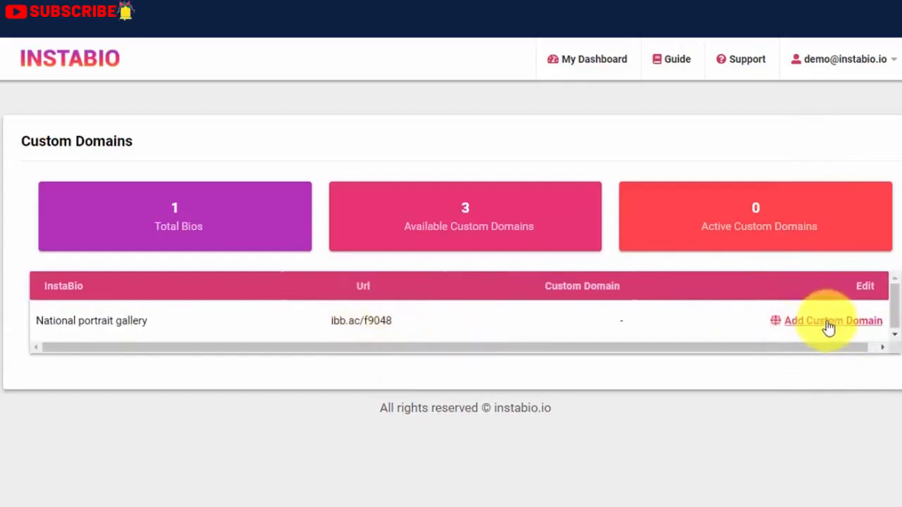
left_click(832, 322)
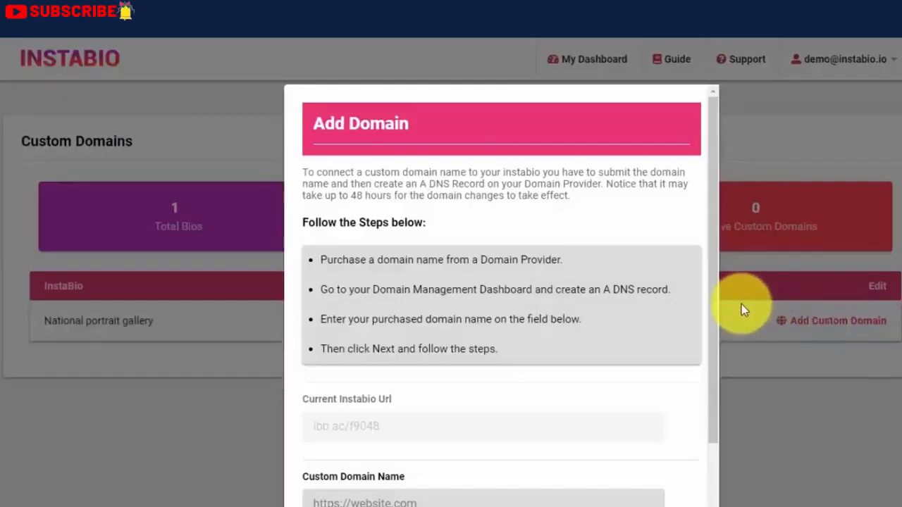
scroll("down", 3)
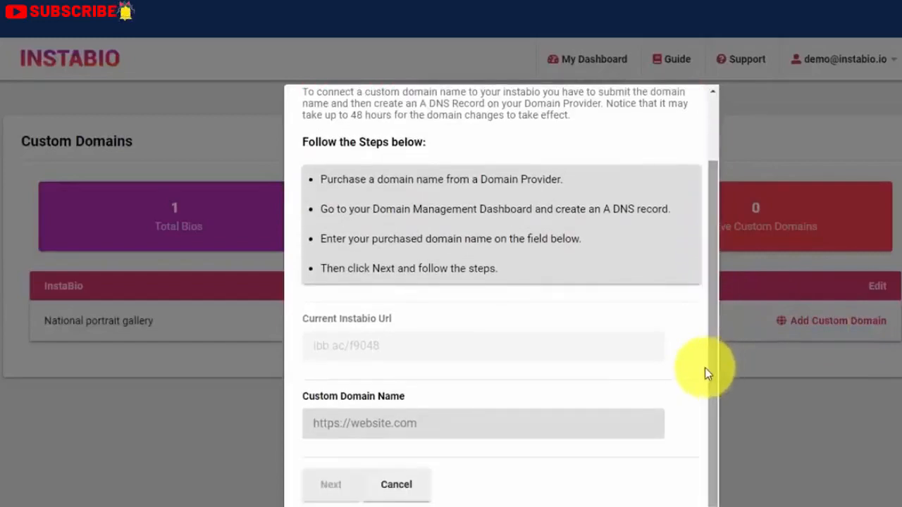
left_click(484, 423)
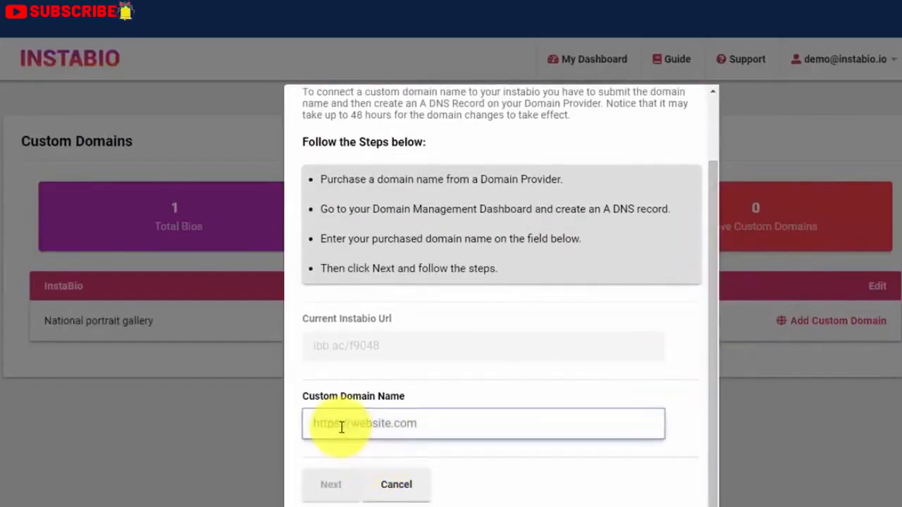
type("https")
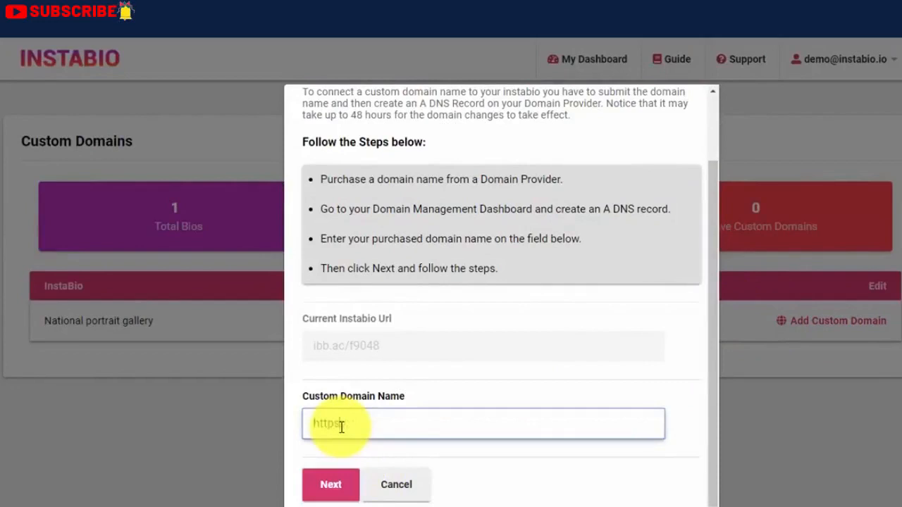
type("://b")
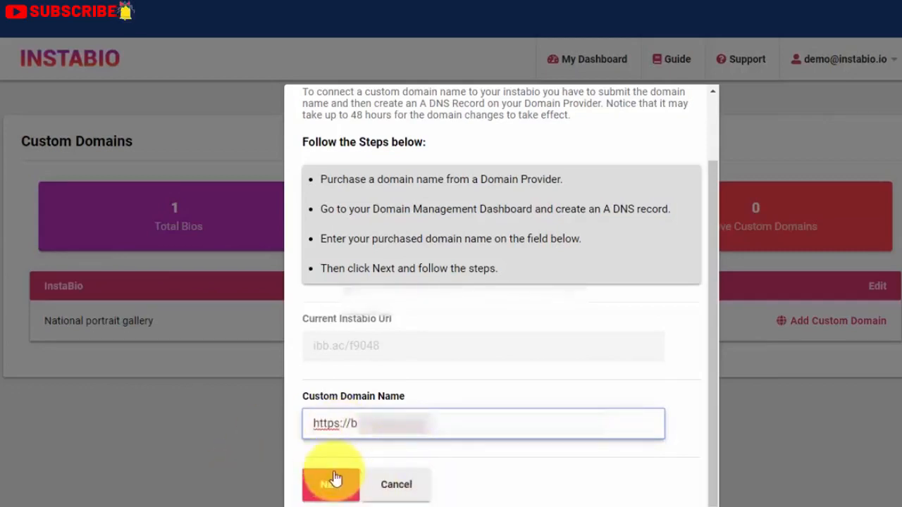
left_click(331, 484)
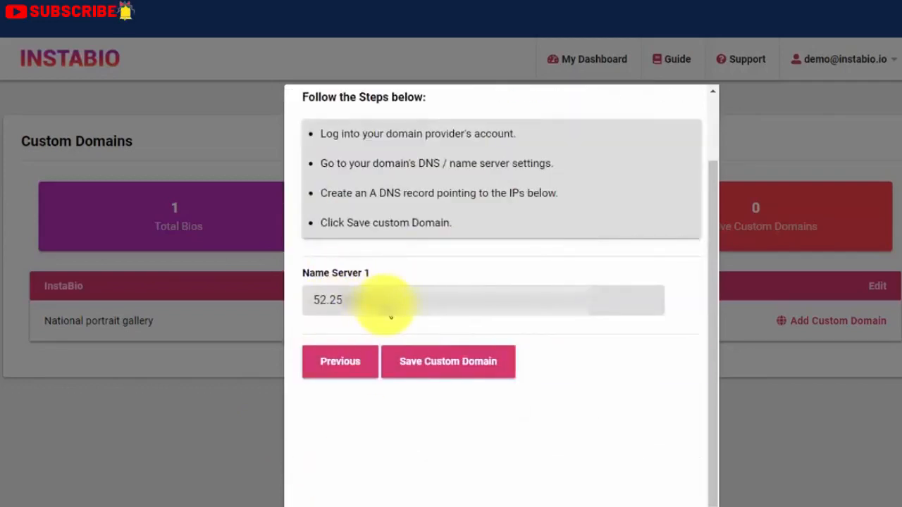
mouse_move(563, 352)
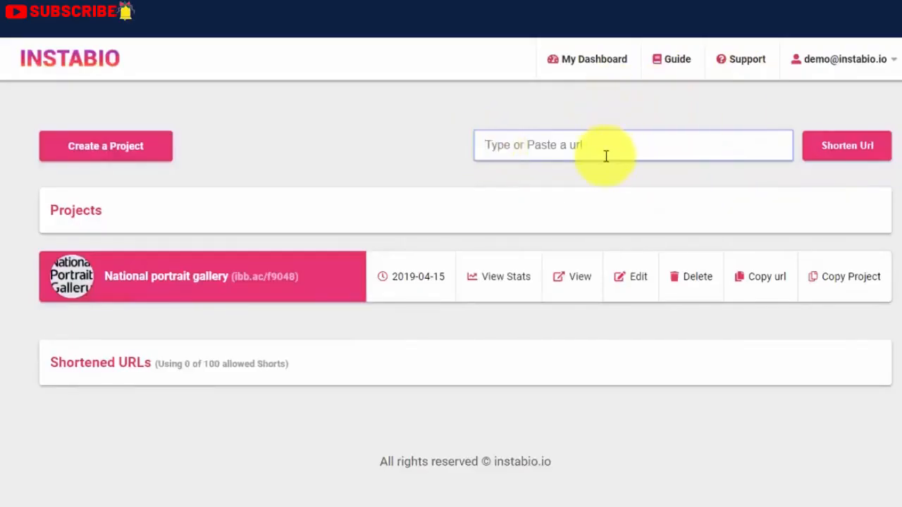
Paste the gallery collections page URL and shorten it, using 1 of 100 shorts.
left_click(633, 145)
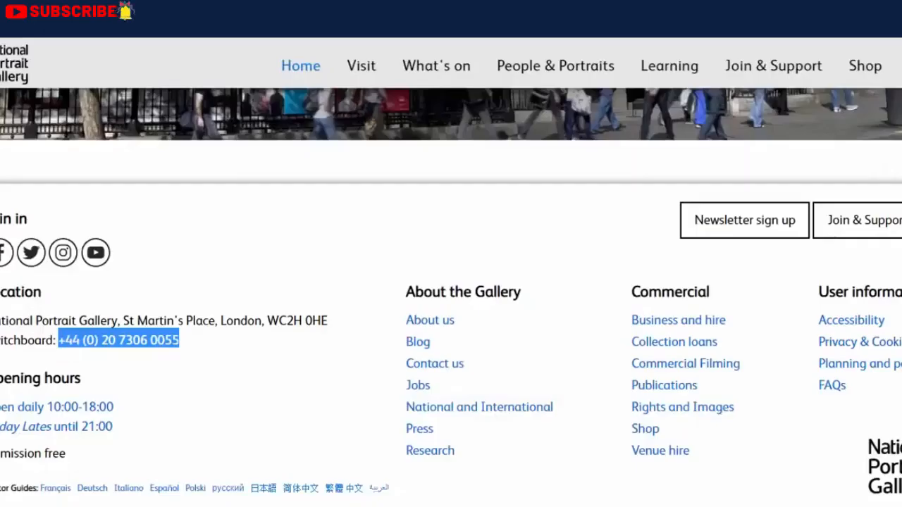
right_click(556, 66)
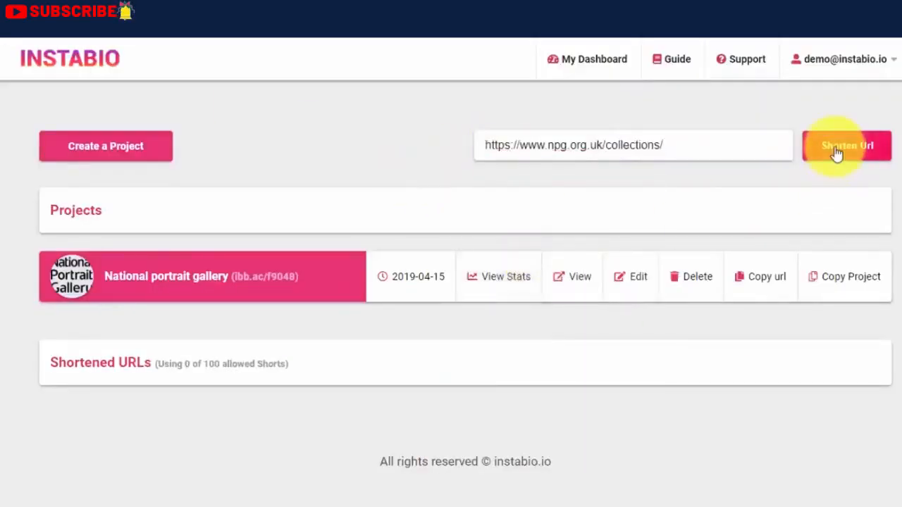
left_click(846, 146)
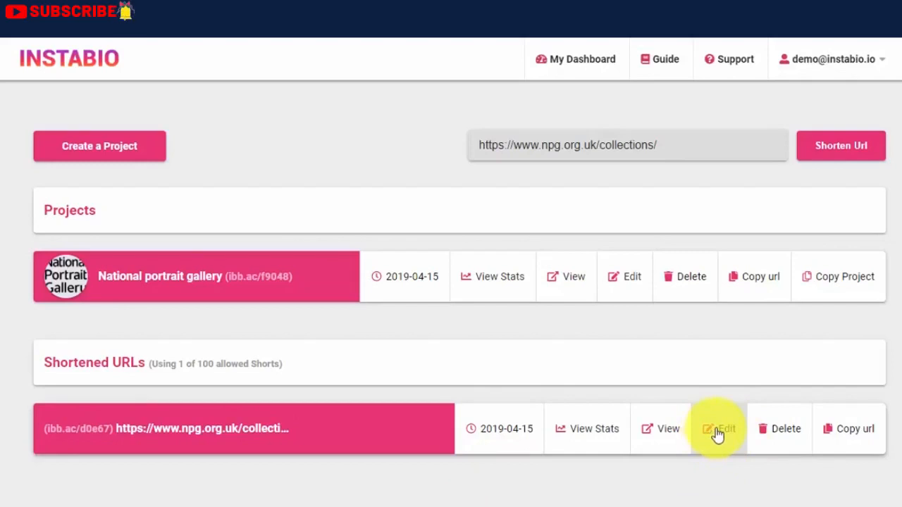
Copy the short link ibb.ac/d0e67 from its settings and return to the dashboard.
left_click(716, 429)
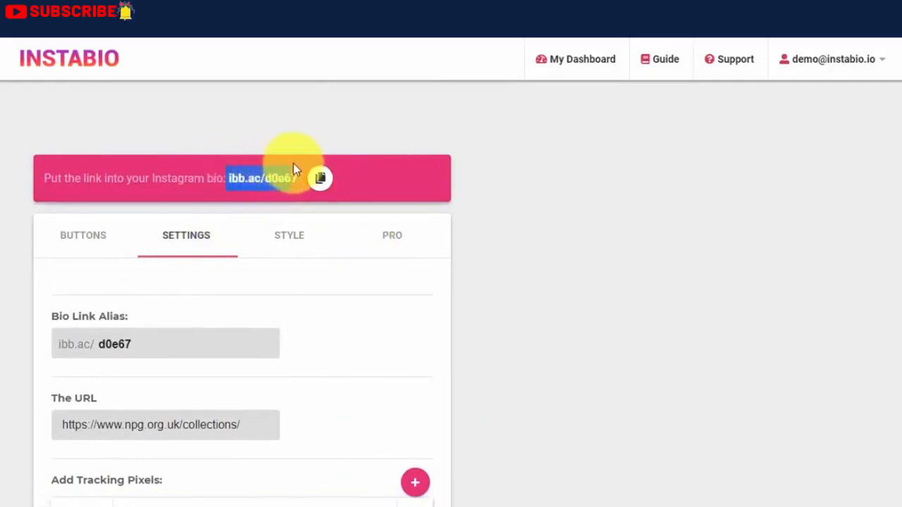
left_click(320, 178)
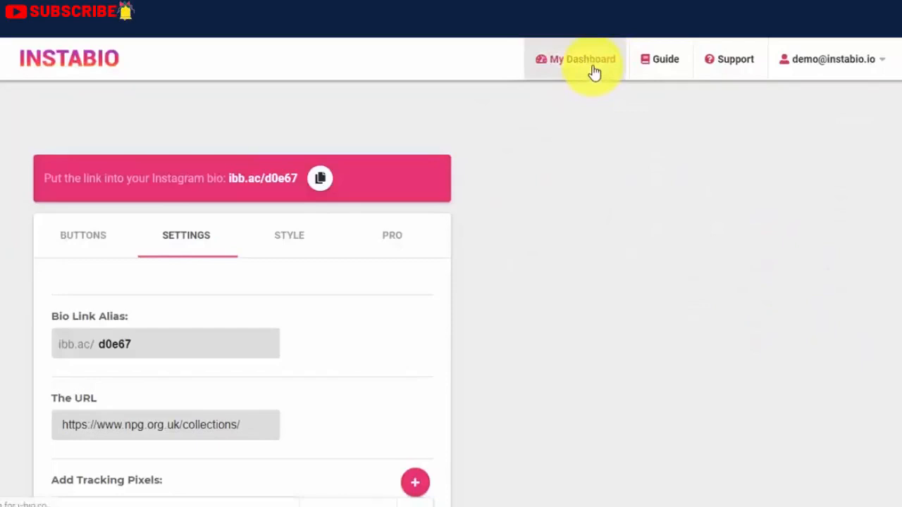
left_click(576, 59)
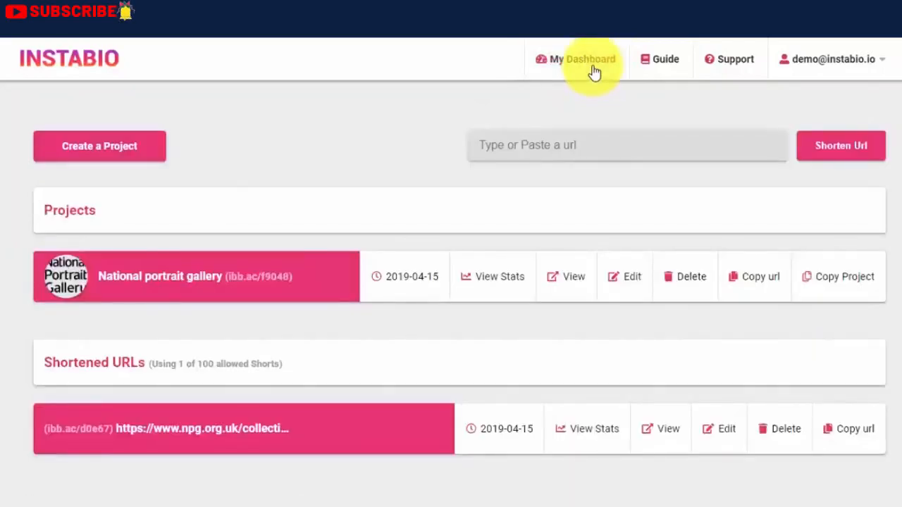
mouse_move(726, 307)
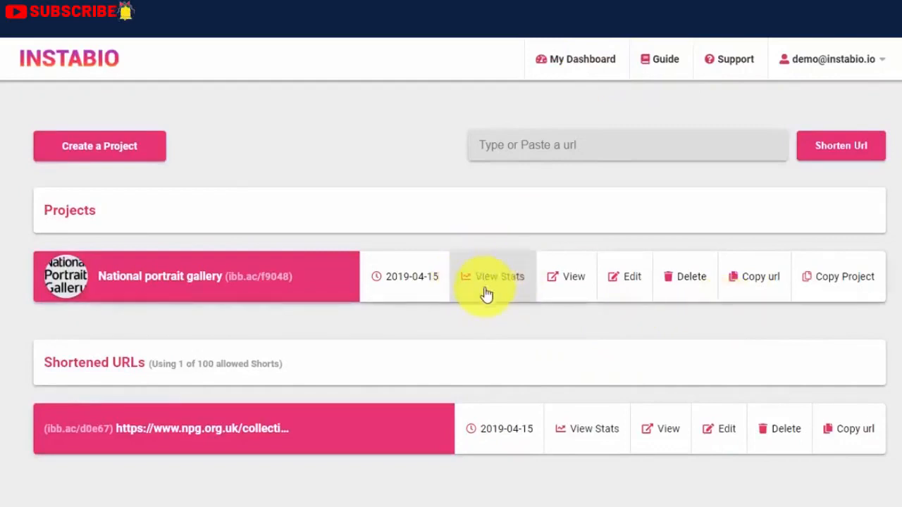
View the gallery bio's stats showing 3 page views and 0 human clicks.
left_click(494, 277)
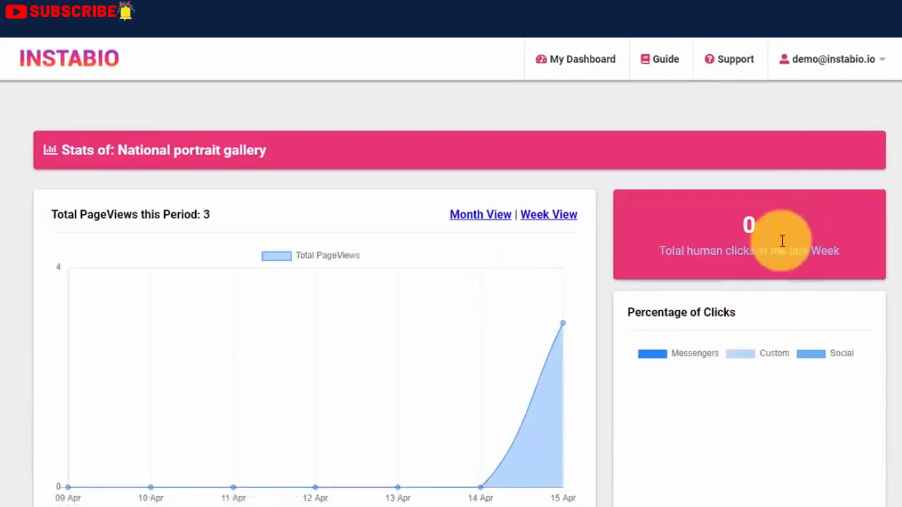
mouse_move(750, 225)
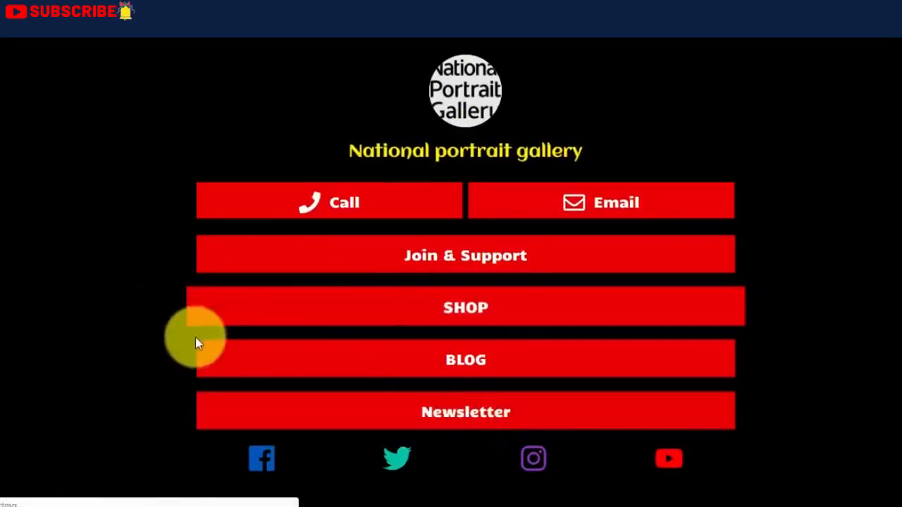
Follow the SHOP and Facebook links on the live bio page to register clicks.
left_click(465, 411)
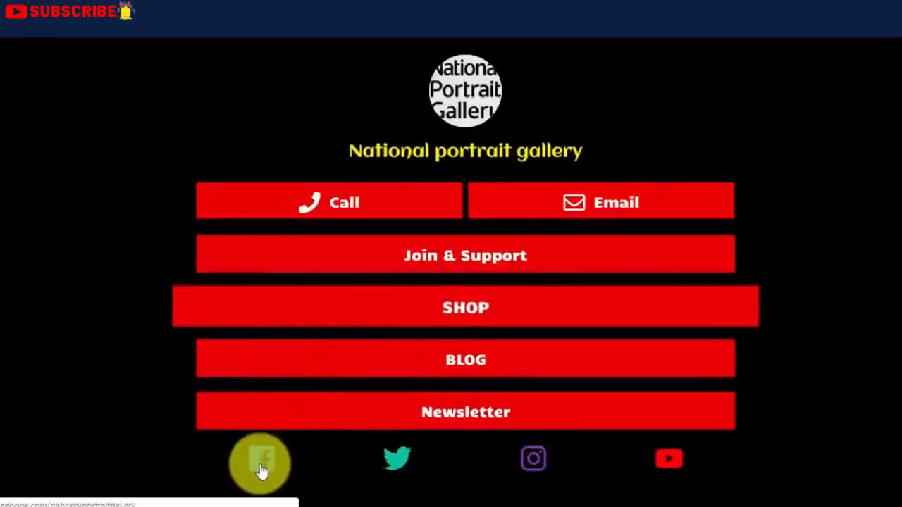
left_click(261, 459)
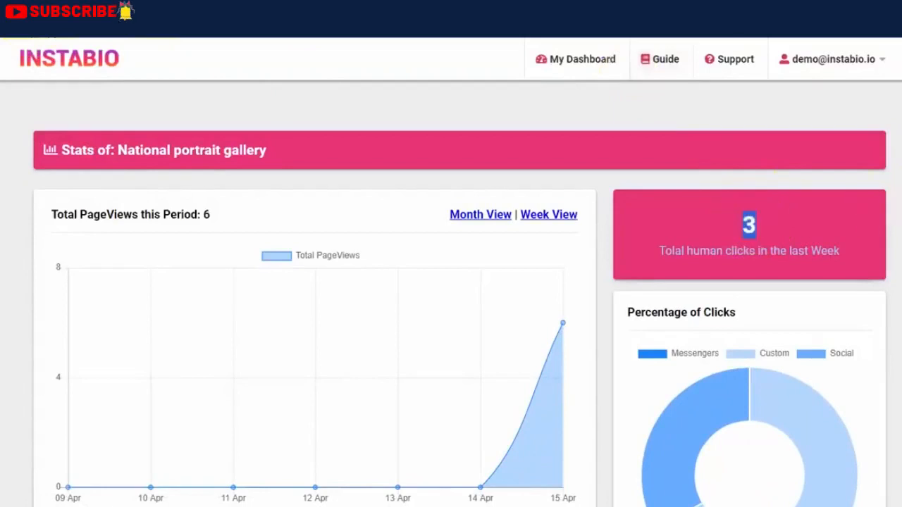
scroll("down", 3)
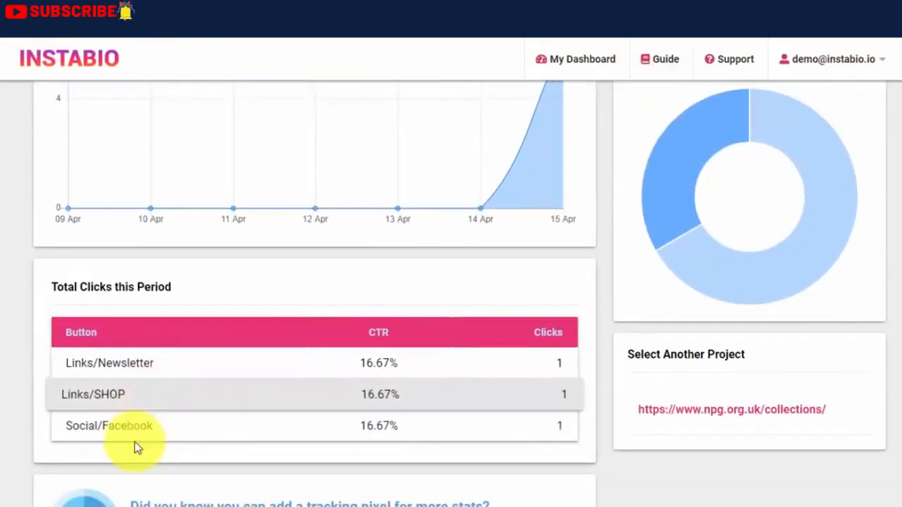
mouse_move(155, 400)
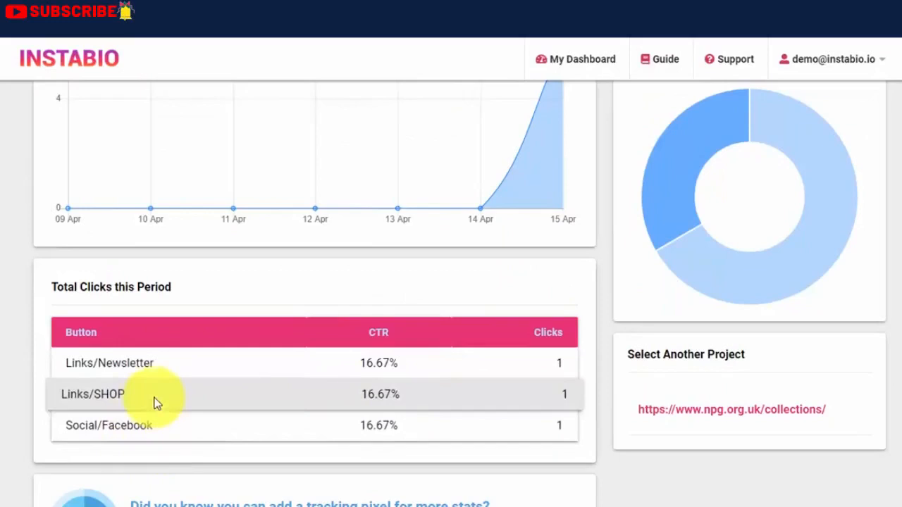
mouse_move(769, 374)
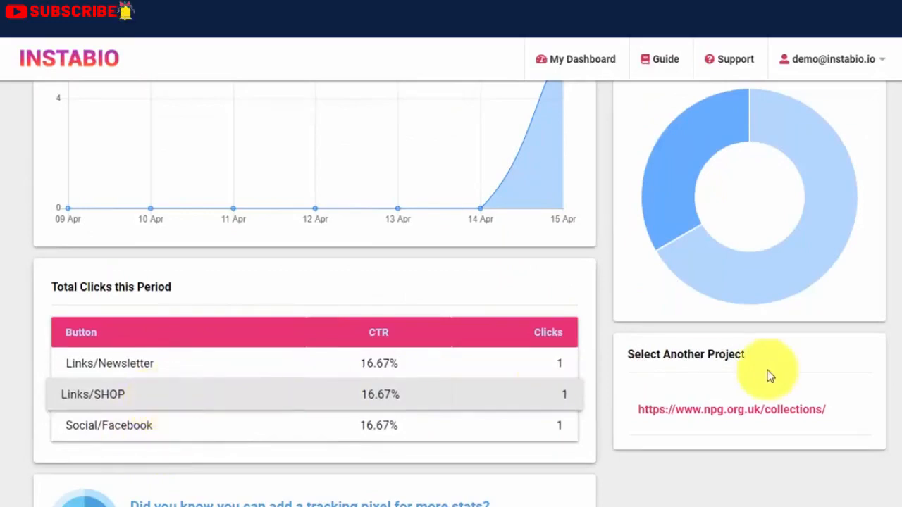
scroll("down", 3)
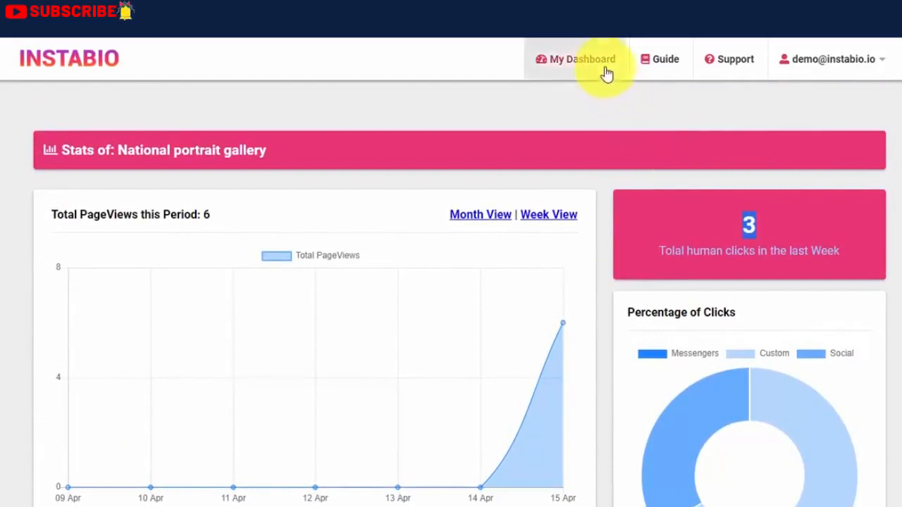
Return to the dashboard listing the gallery project and collections short link.
left_click(575, 59)
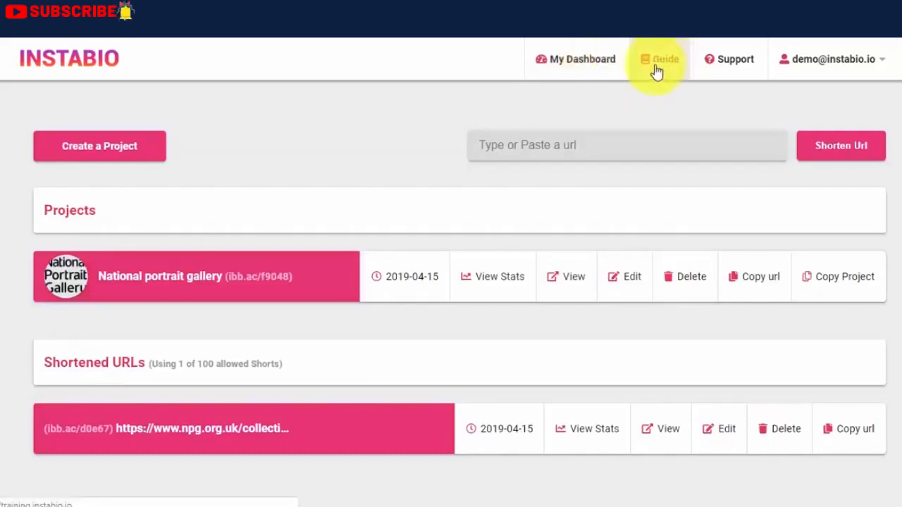
mouse_move(733, 59)
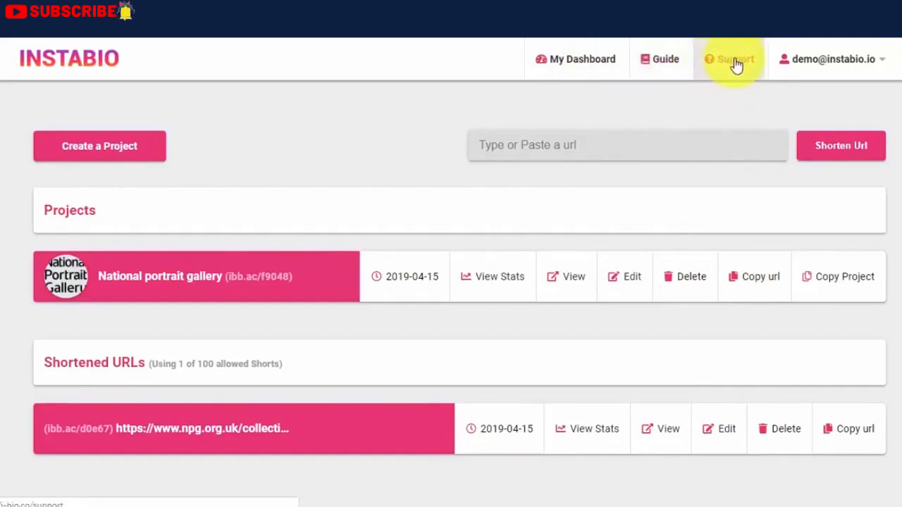
mouse_move(325, 163)
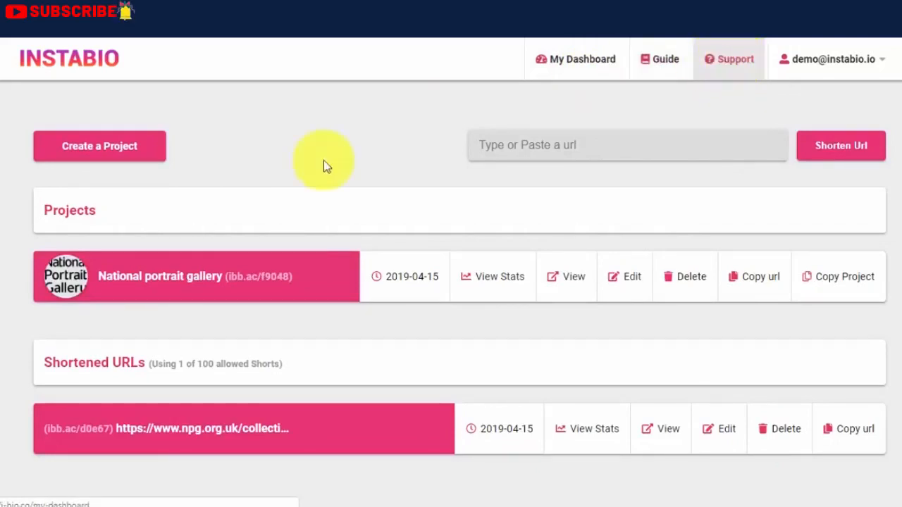
mouse_move(311, 175)
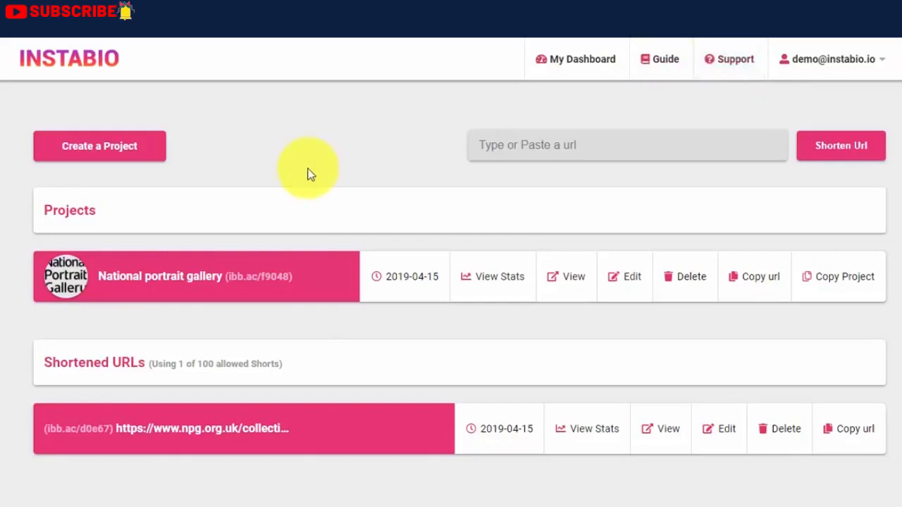